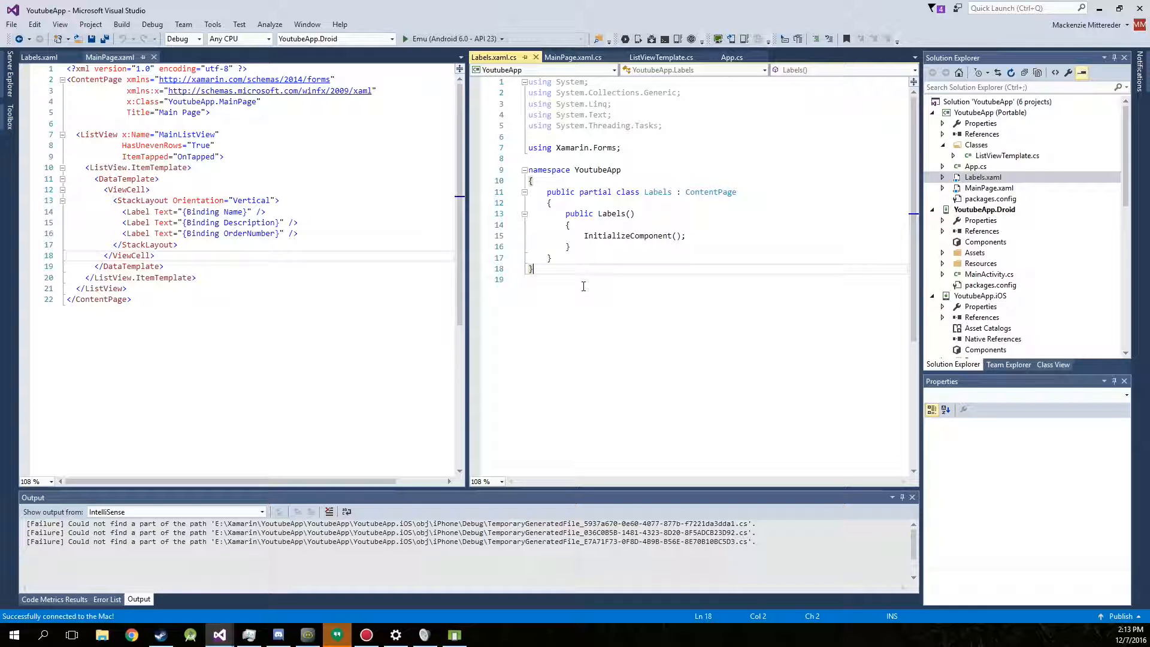
pyautogui.moveTo(619, 271)
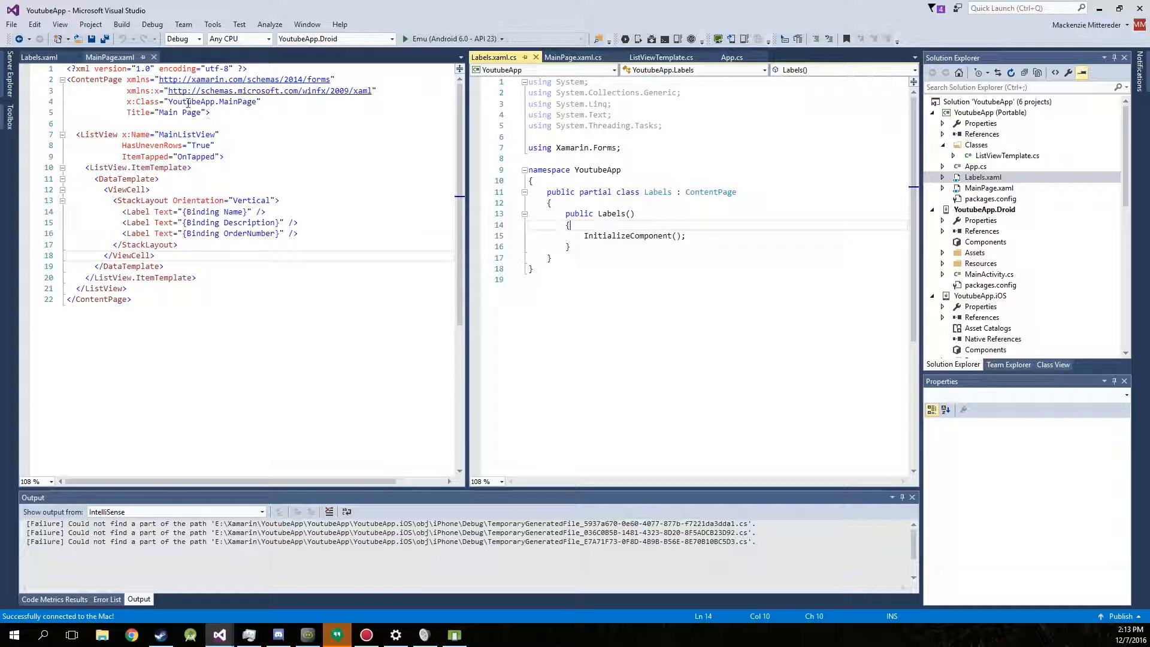
# Step: Add a new Forms Xaml Page named Buttons to the YoutubeApp (Portable) project
pyautogui.click(151, 190)
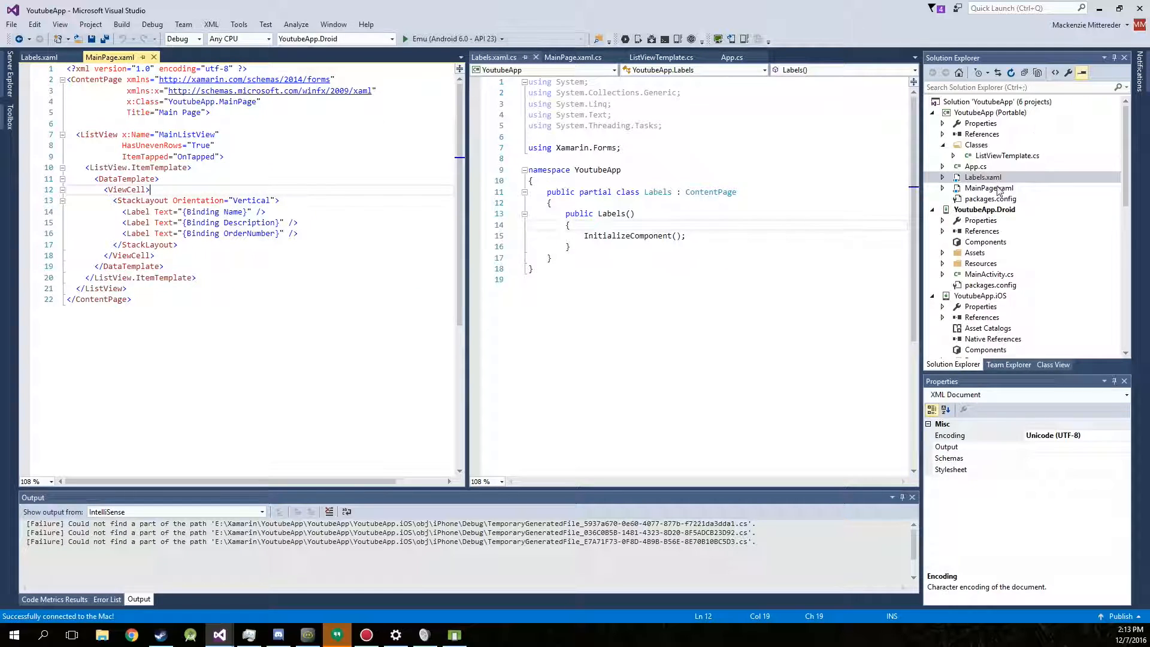
pyautogui.click(990, 112)
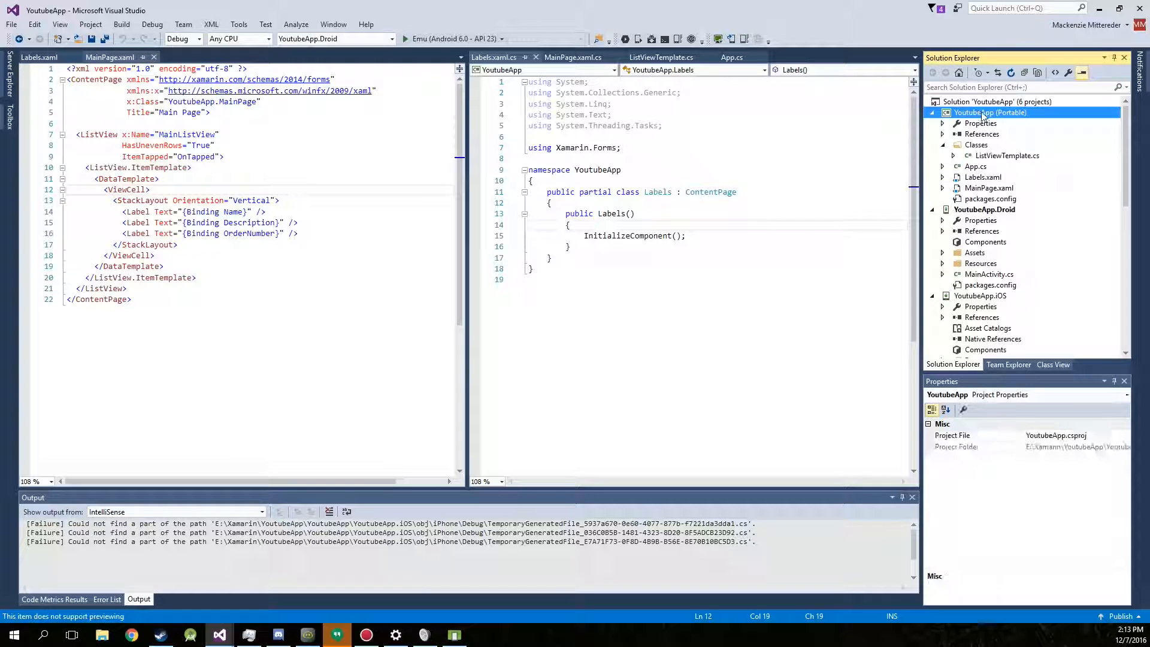
pyautogui.rightClick(990, 112)
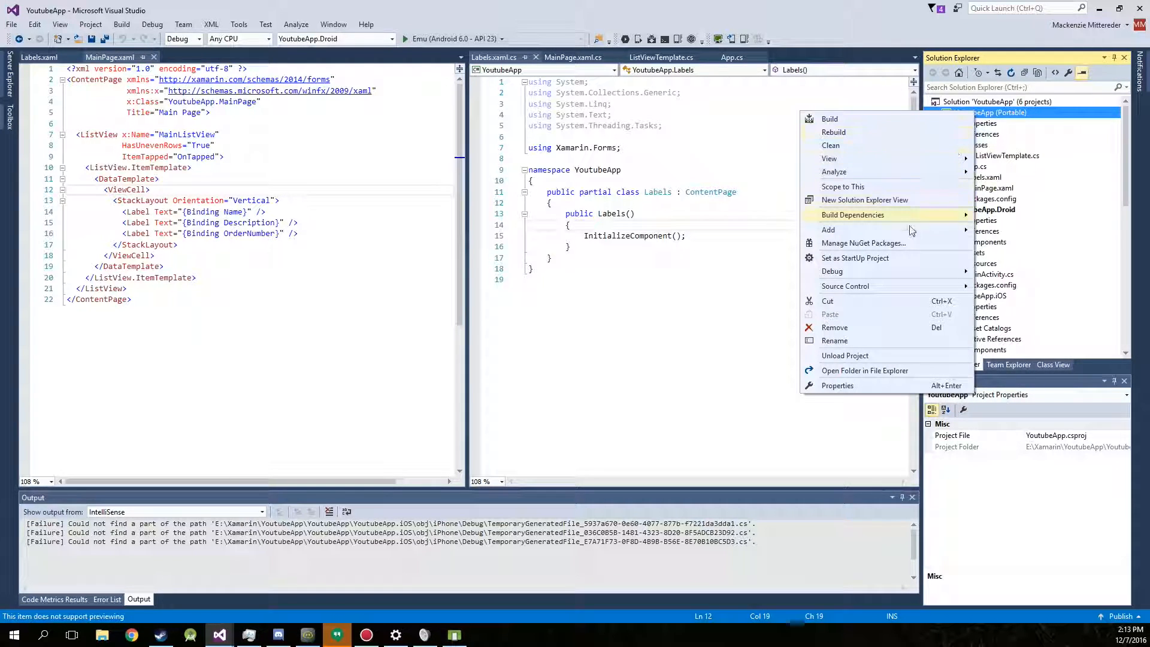
pyautogui.moveTo(863, 242)
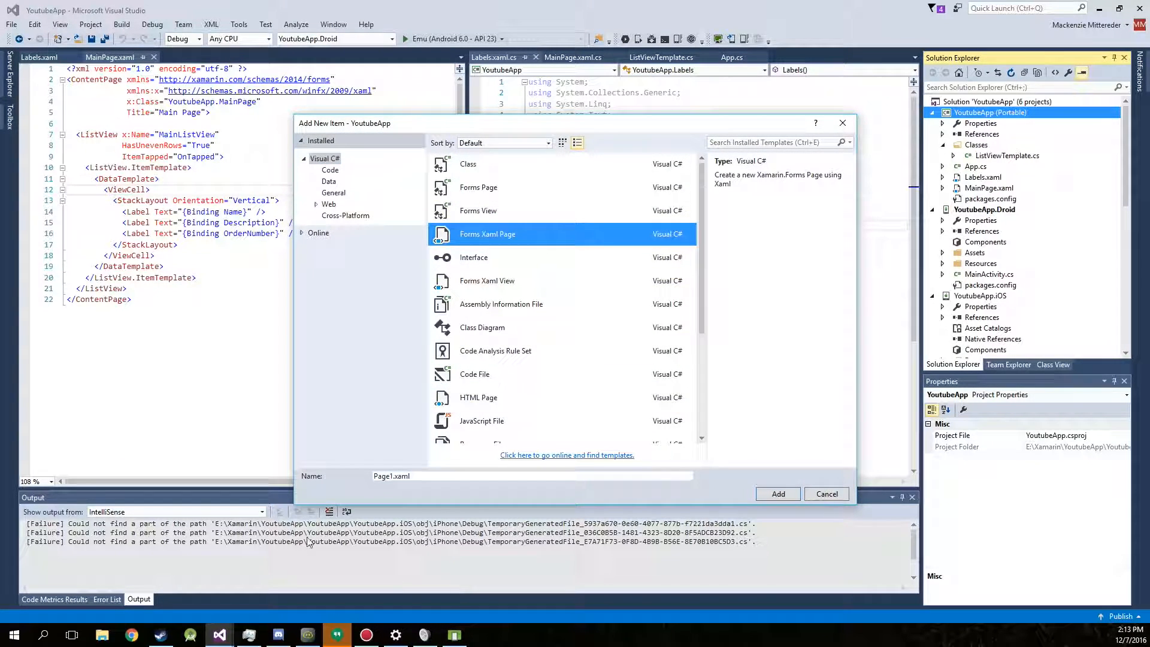
pyautogui.tripleClick(532, 475)
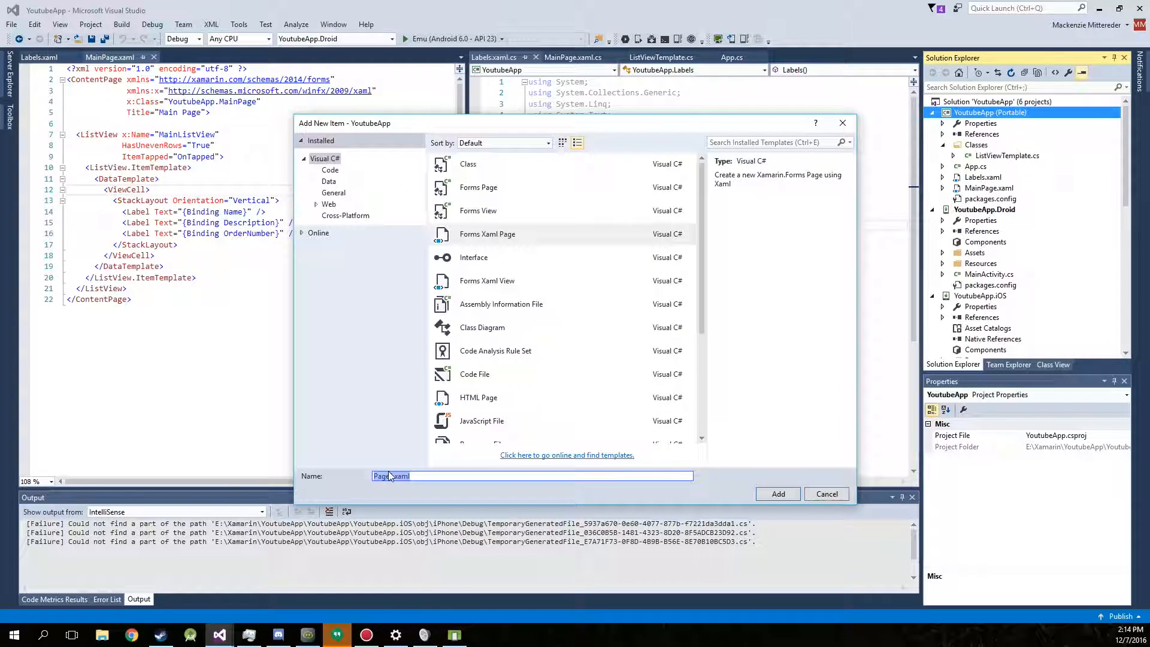
pyautogui.write('Buttons')
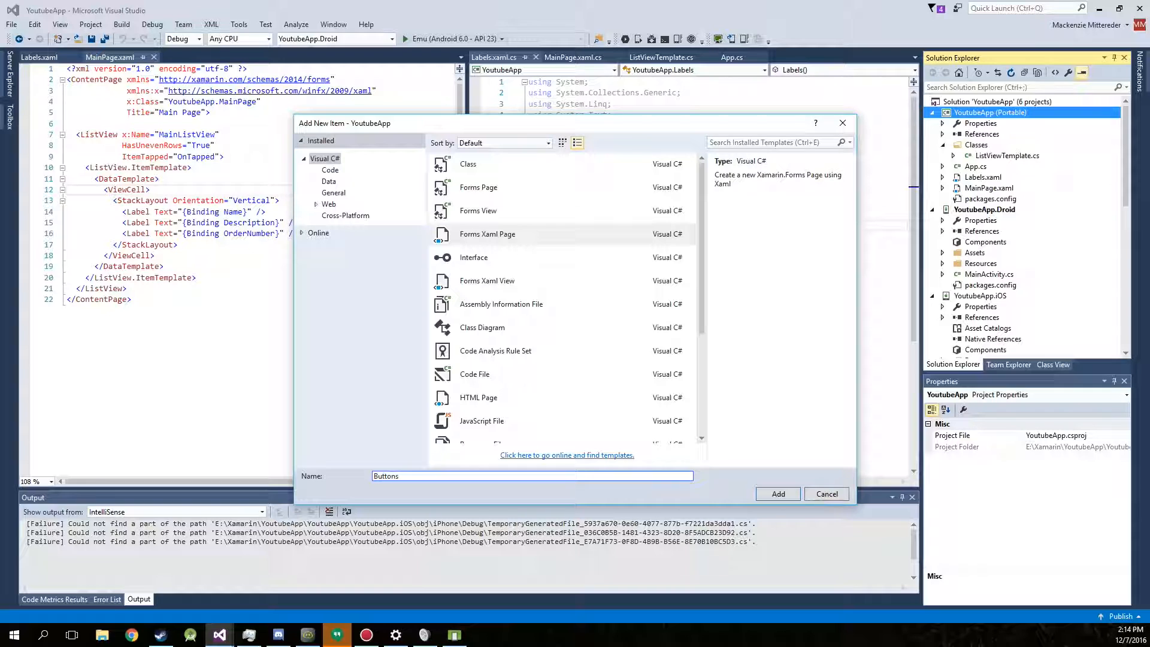
pyautogui.click(776, 493)
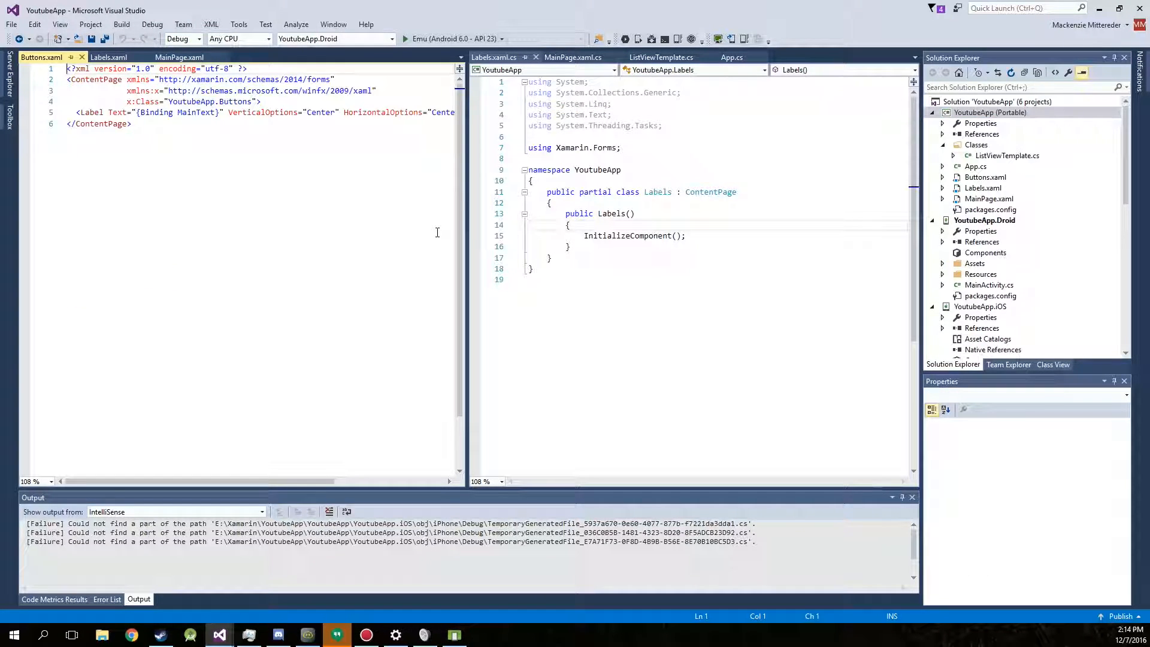
# Step: In MainPage.xaml.cs, set the second list entry to "Button Examples" / "Some Button Examples"
pyautogui.click(572, 57)
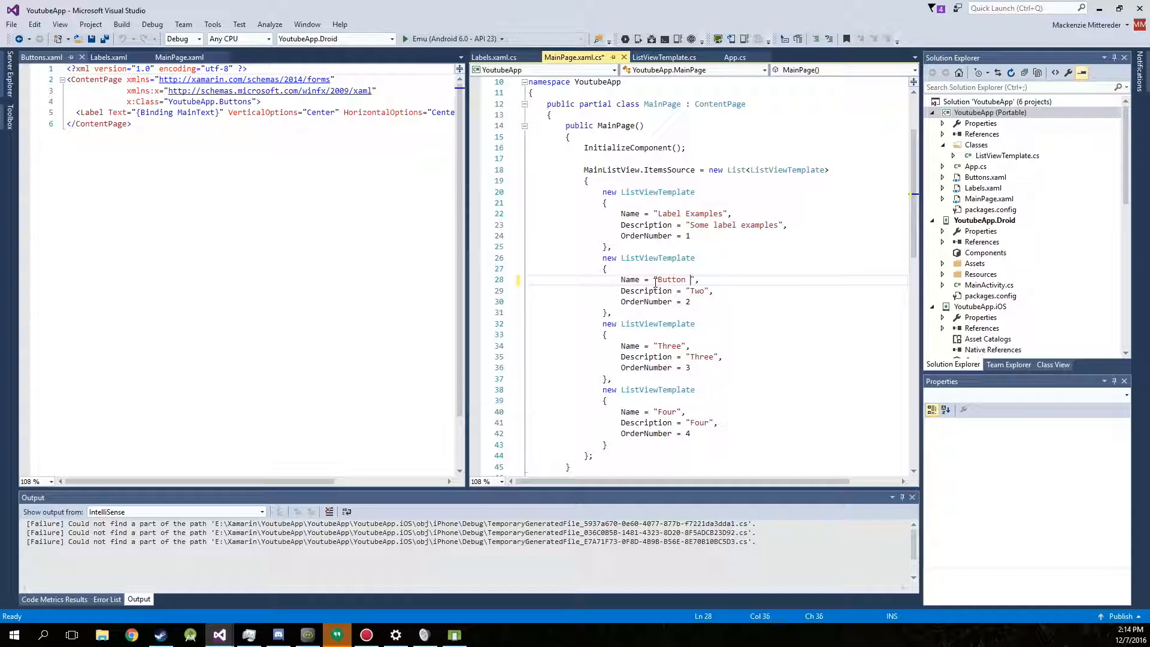
pyautogui.write('Examples')
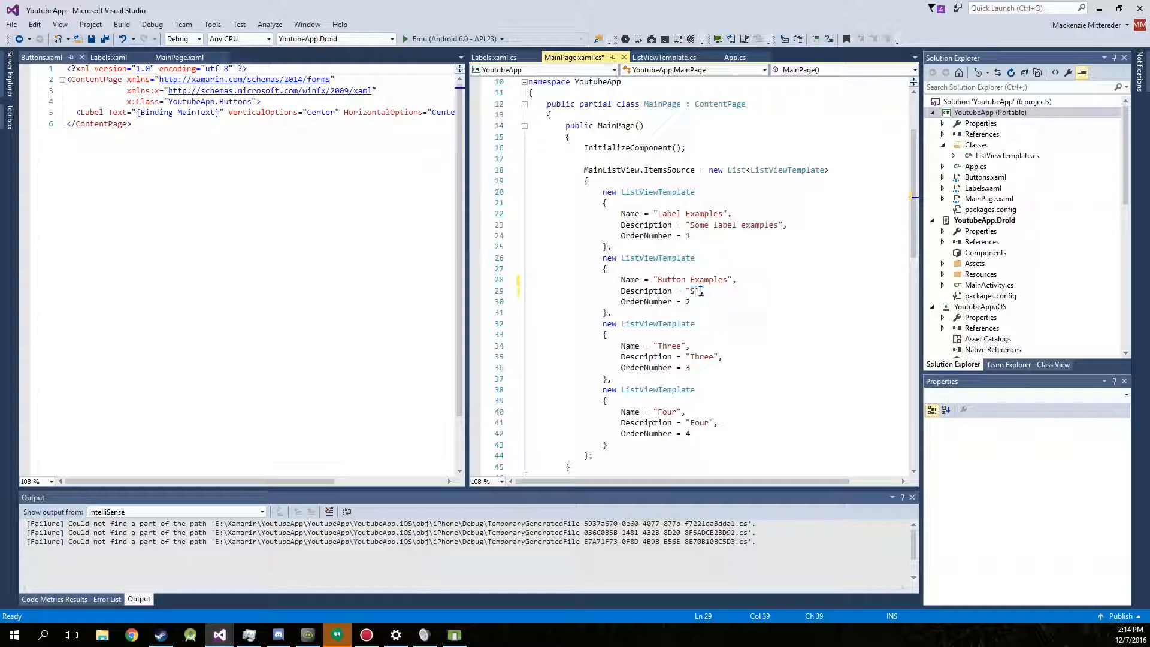
pyautogui.write('ome Button')
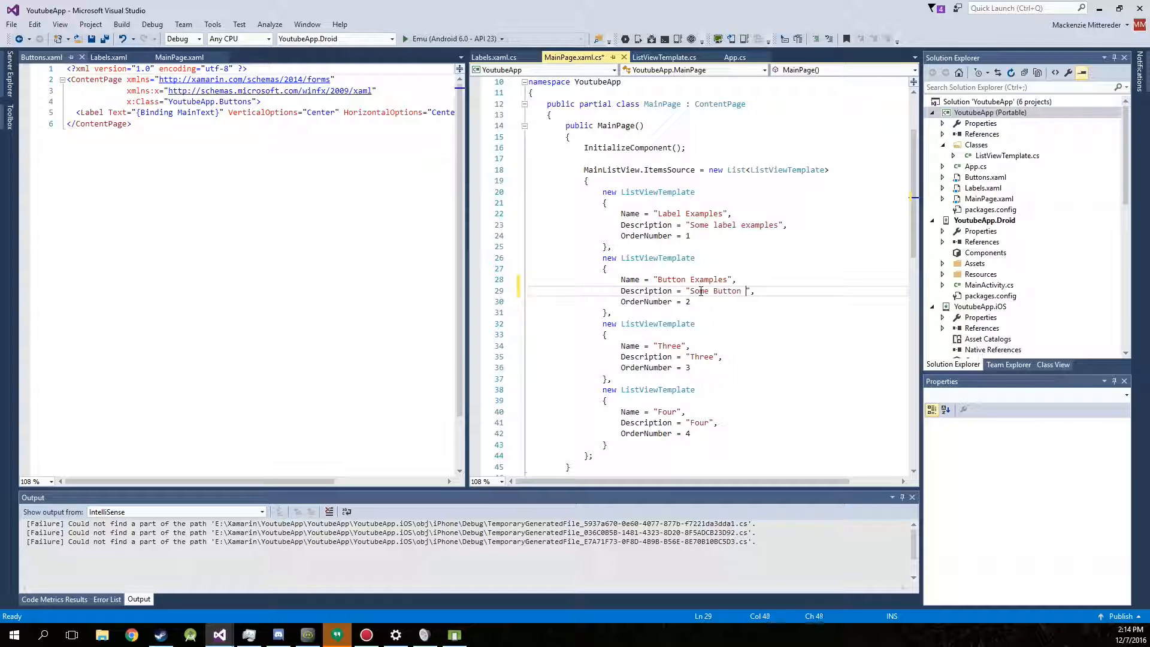
pyautogui.scroll(-3)
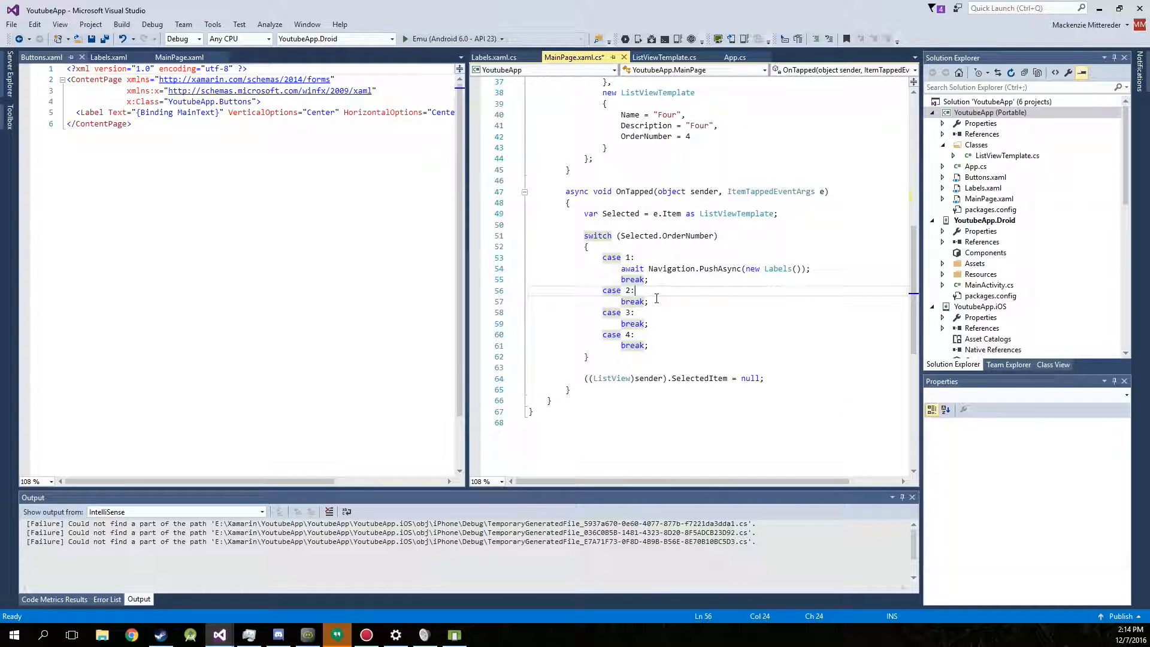
# Step: Under case 2 of OnTapped, await Navigation.PushAsync(new Buttons()), correcting PopAsync to PushAsync
pyautogui.write('await Navigation')
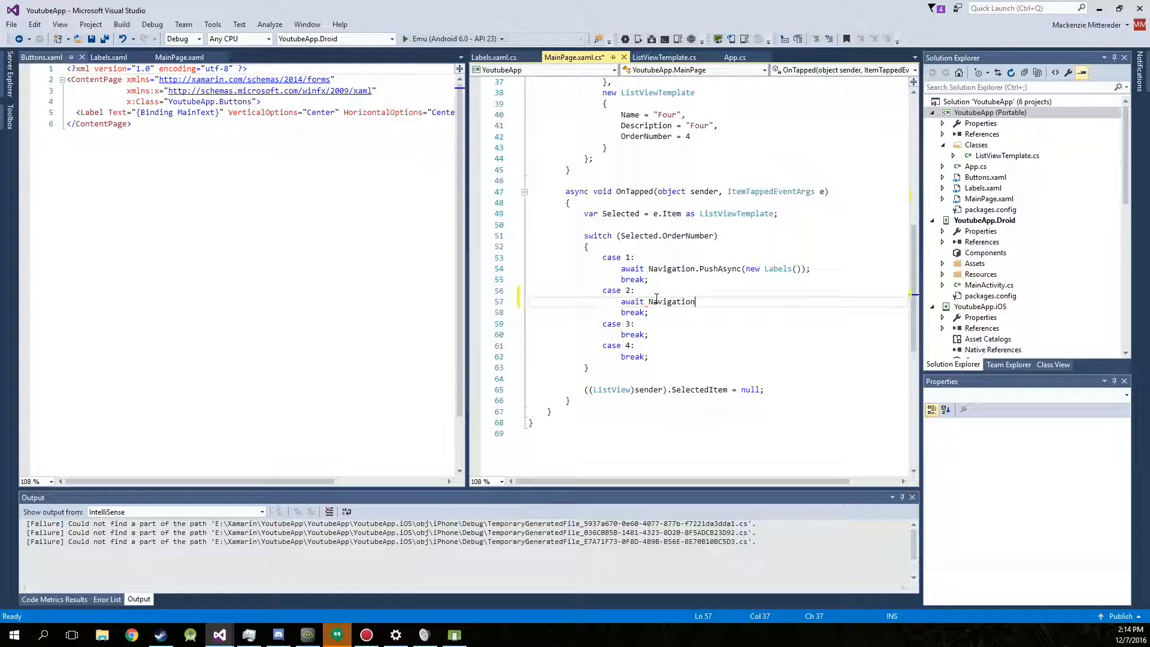
pyautogui.write('.p')
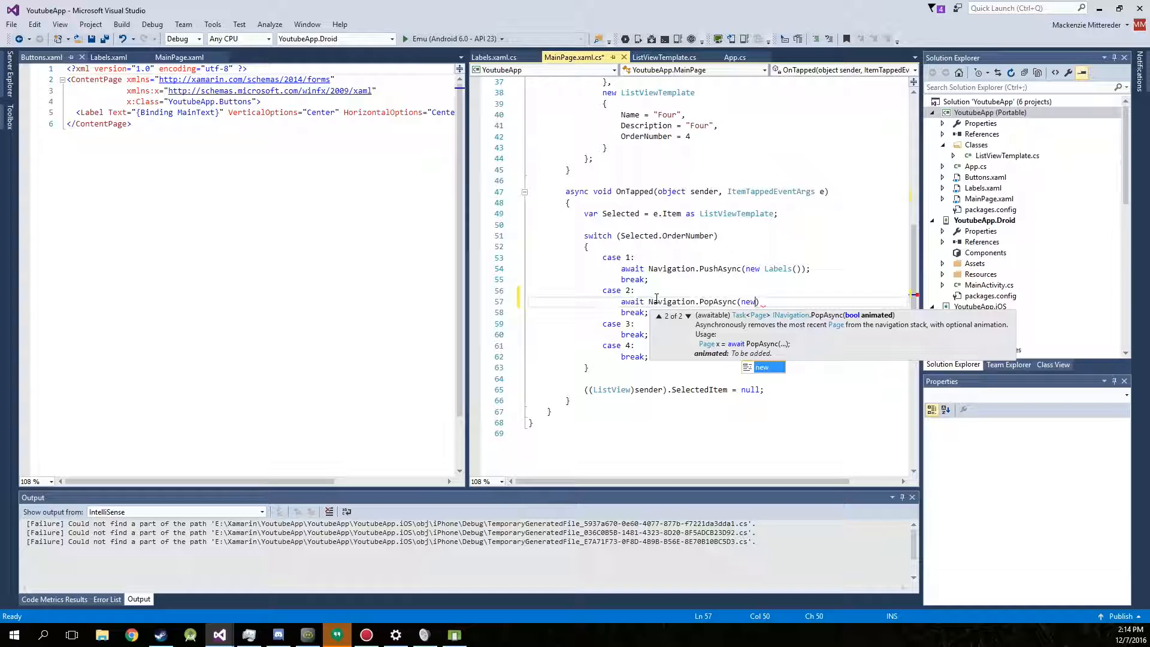
pyautogui.write('Buttons(')
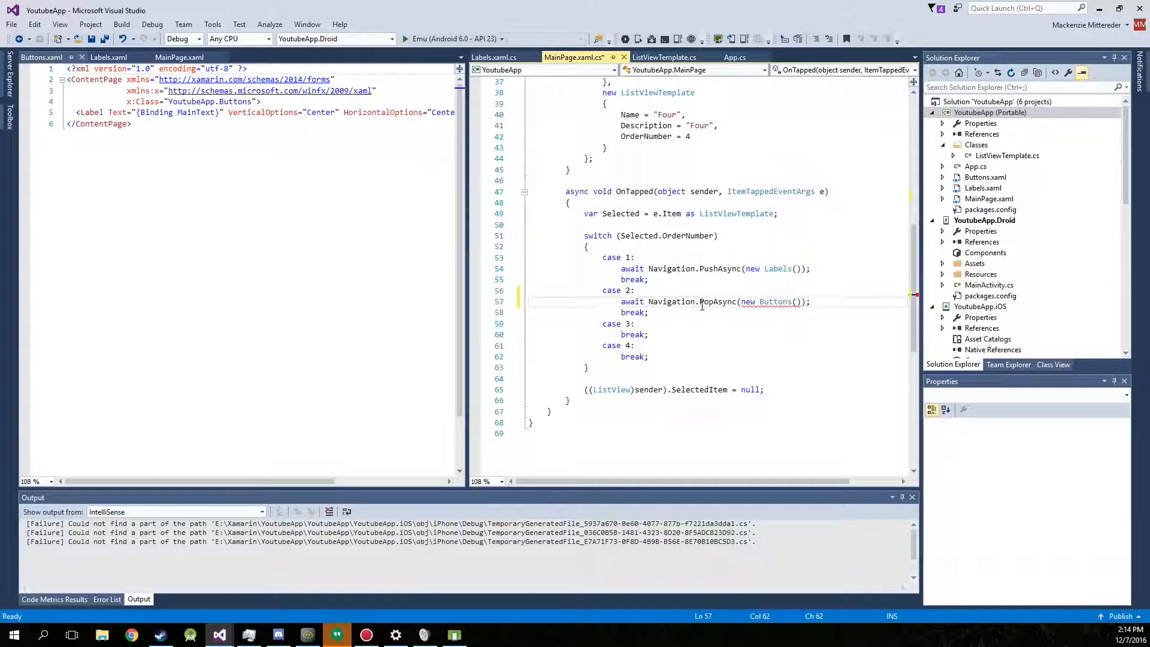
pyautogui.click(718, 340)
pyautogui.write('ush')
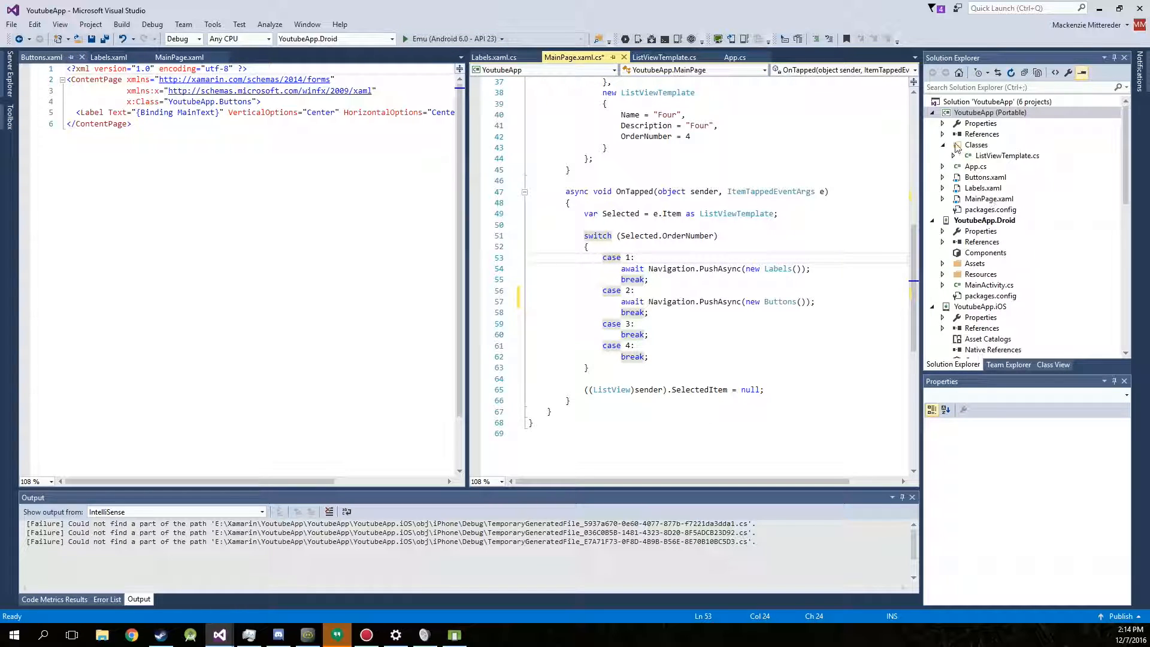
# Step: Delete the default Label in Buttons.xaml and give the ContentPage Title="Button Example"
pyautogui.click(990, 112)
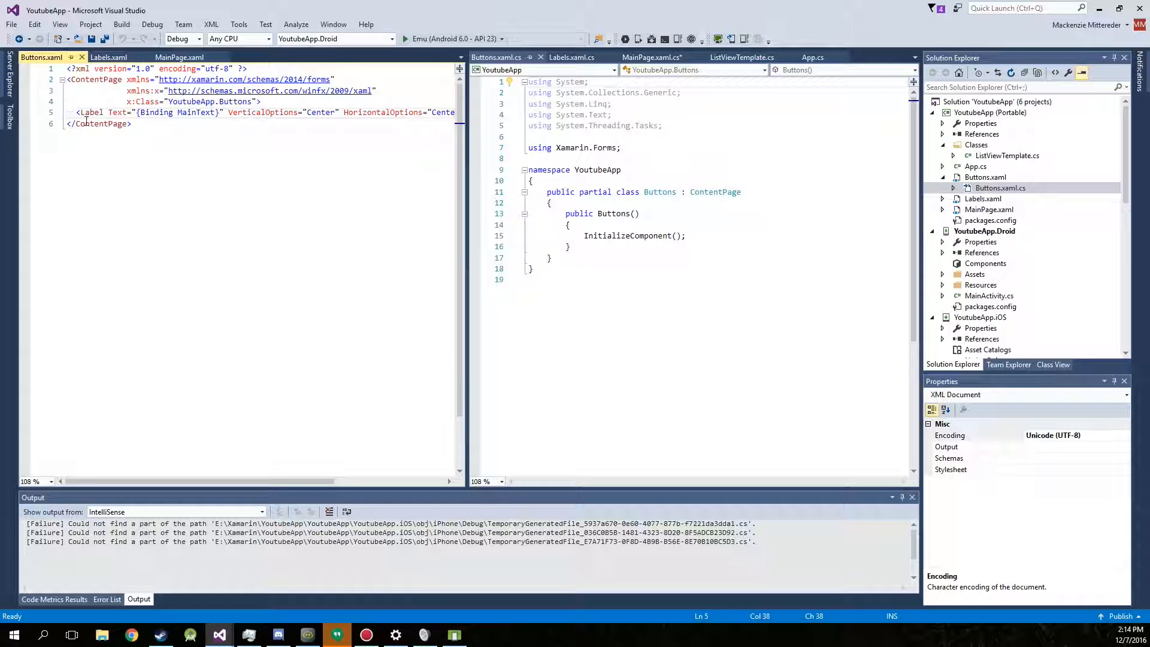
pyautogui.hscroll(3)
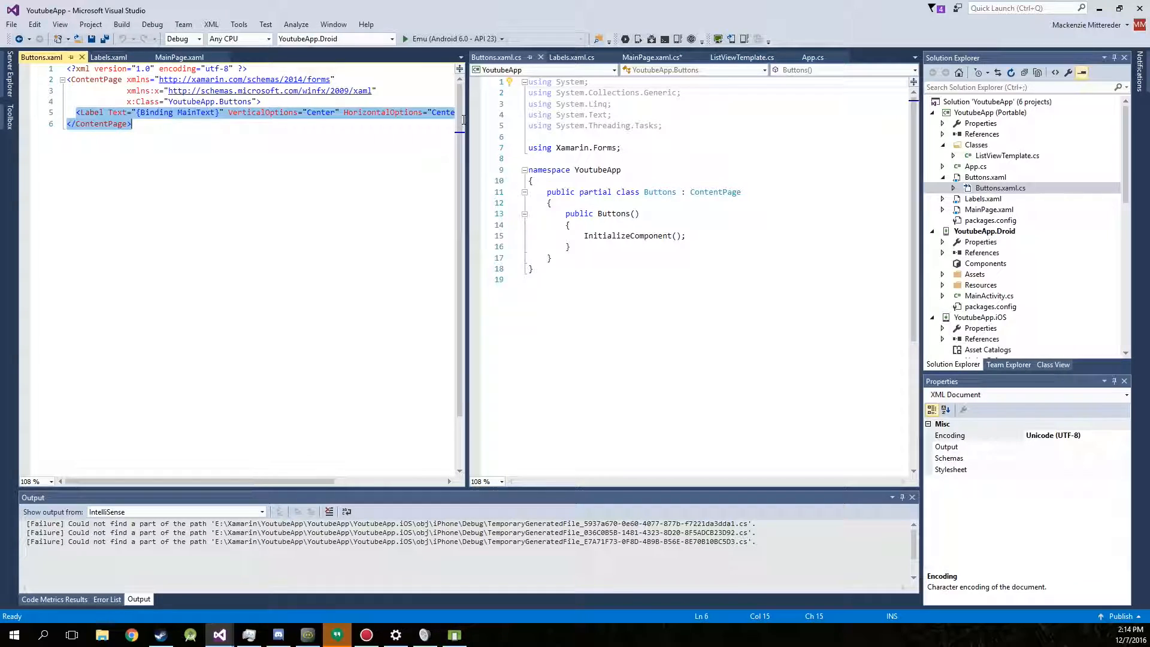
pyautogui.press('Delete')
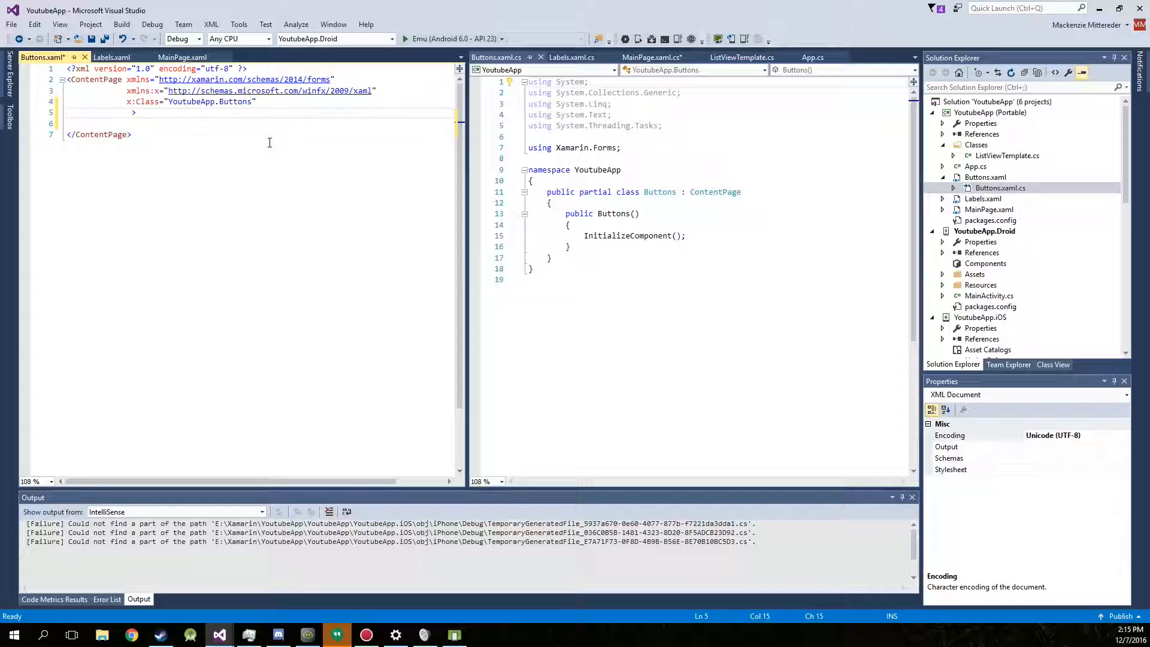
pyautogui.write('Title=""')
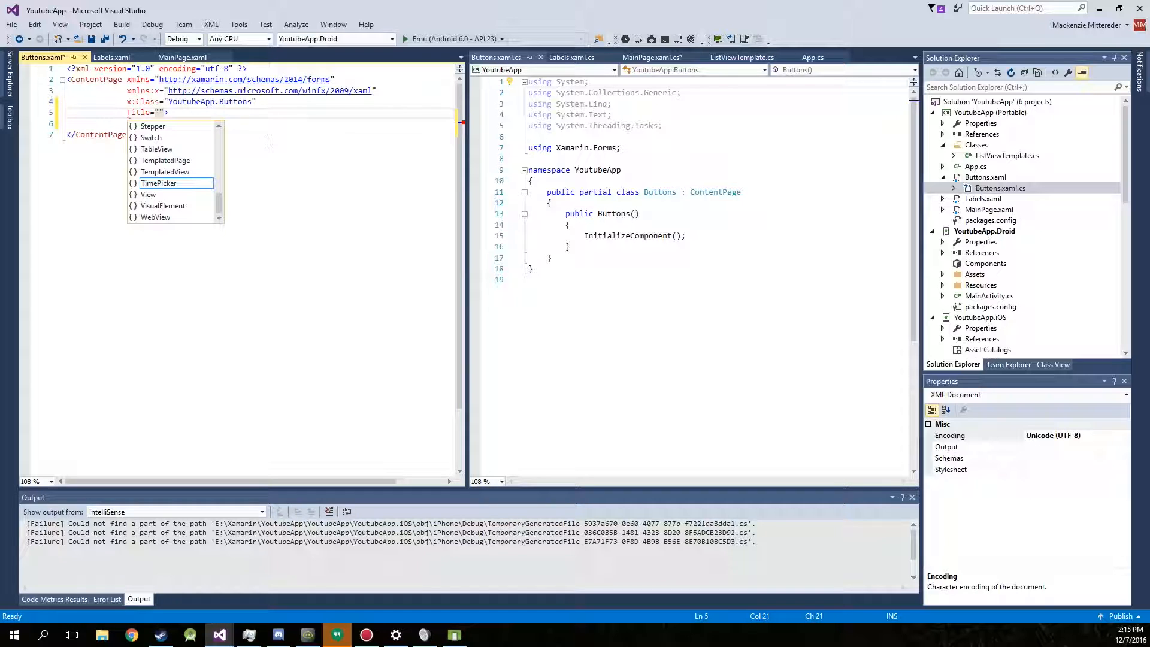
pyautogui.write('Button Example')
pyautogui.click(260, 123)
pyautogui.write('<')
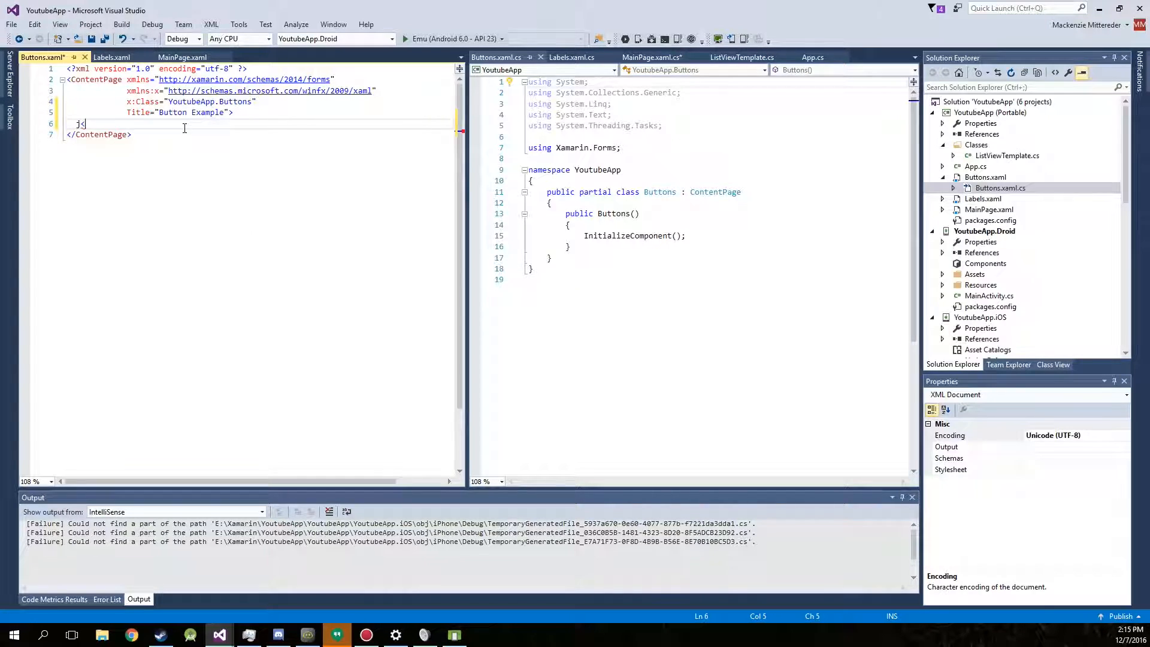
# Step: Add a StackLayout with Orientation="Vertical" to the Buttons page
pyautogui.write('StackLayout>')
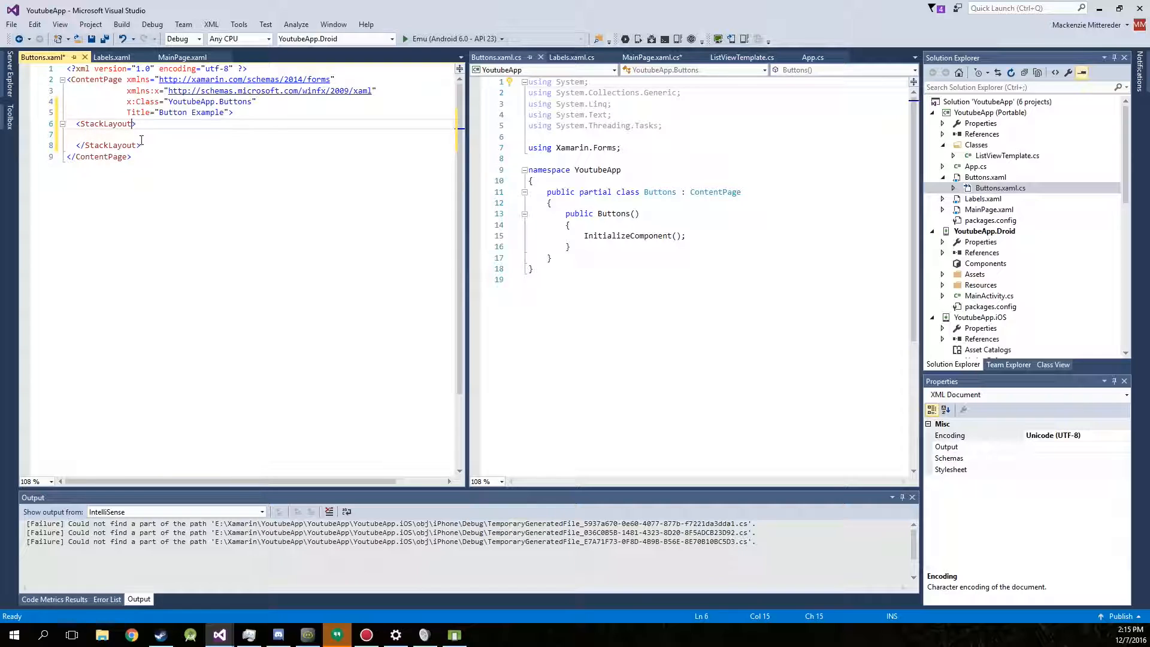
pyautogui.write('Orientation=""')
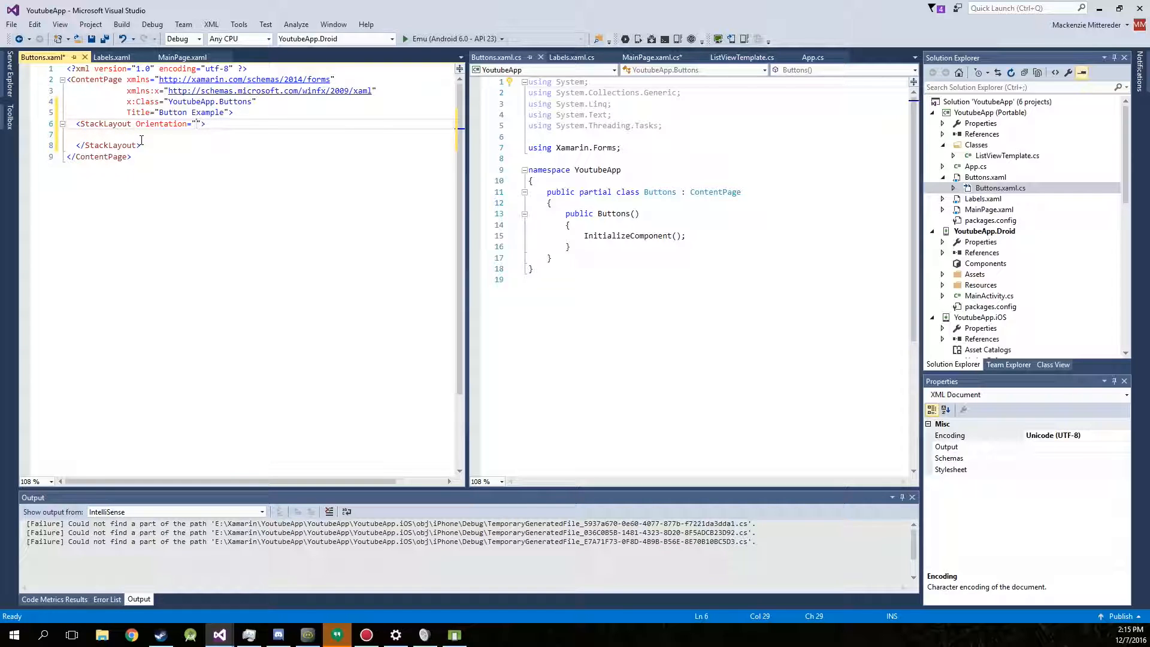
pyautogui.write('Vertical')
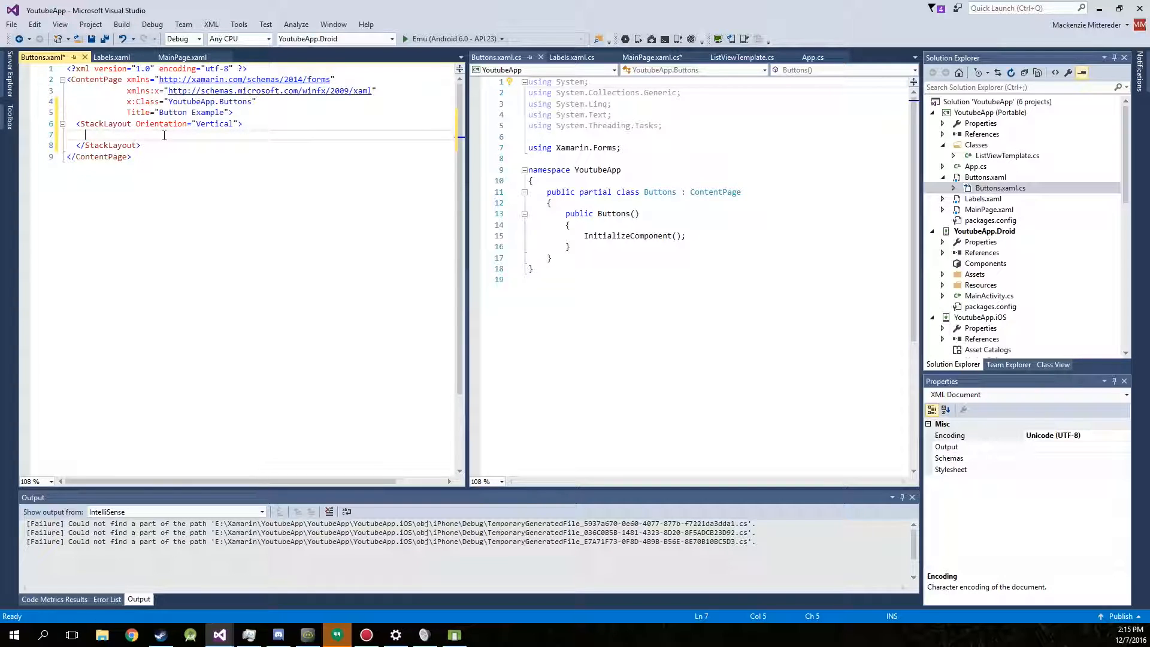
# Step: Add three Button elements with Text One, Two and Three inside the StackLayout
pyautogui.write('<Button')
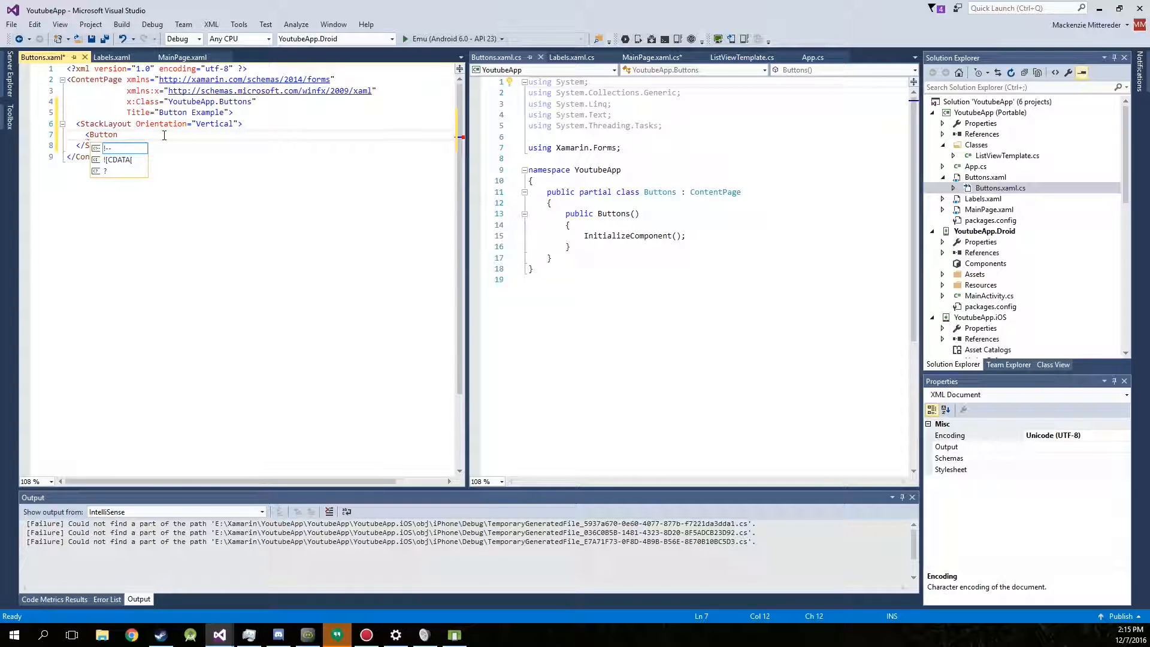
pyautogui.write('Text ="')
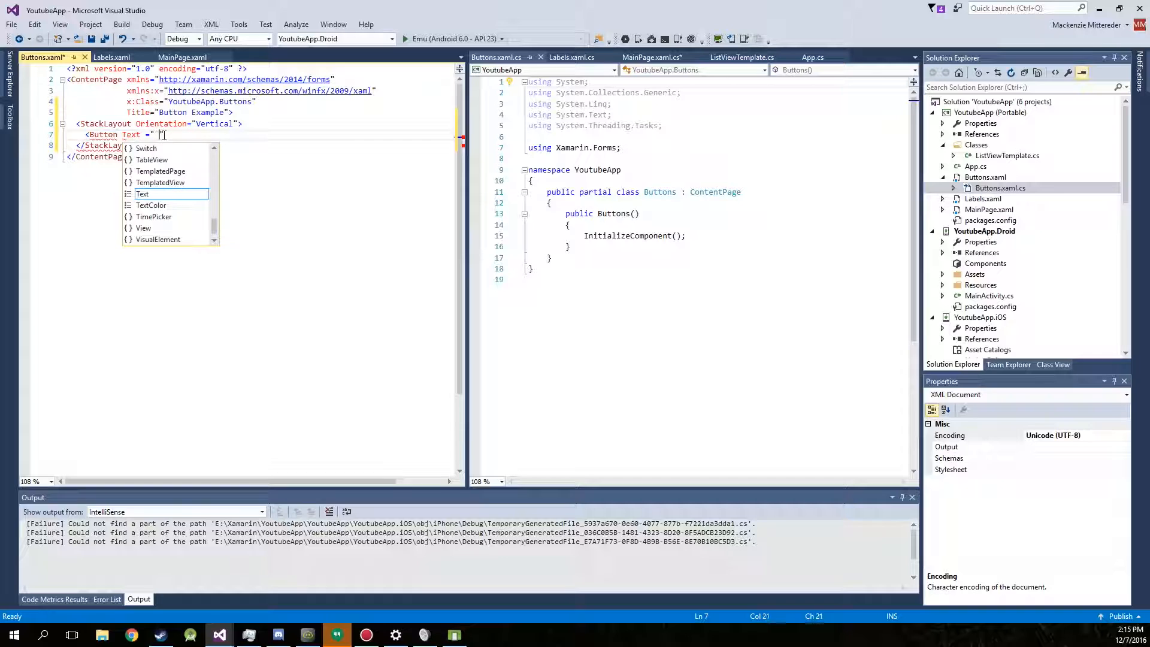
pyautogui.write('One')
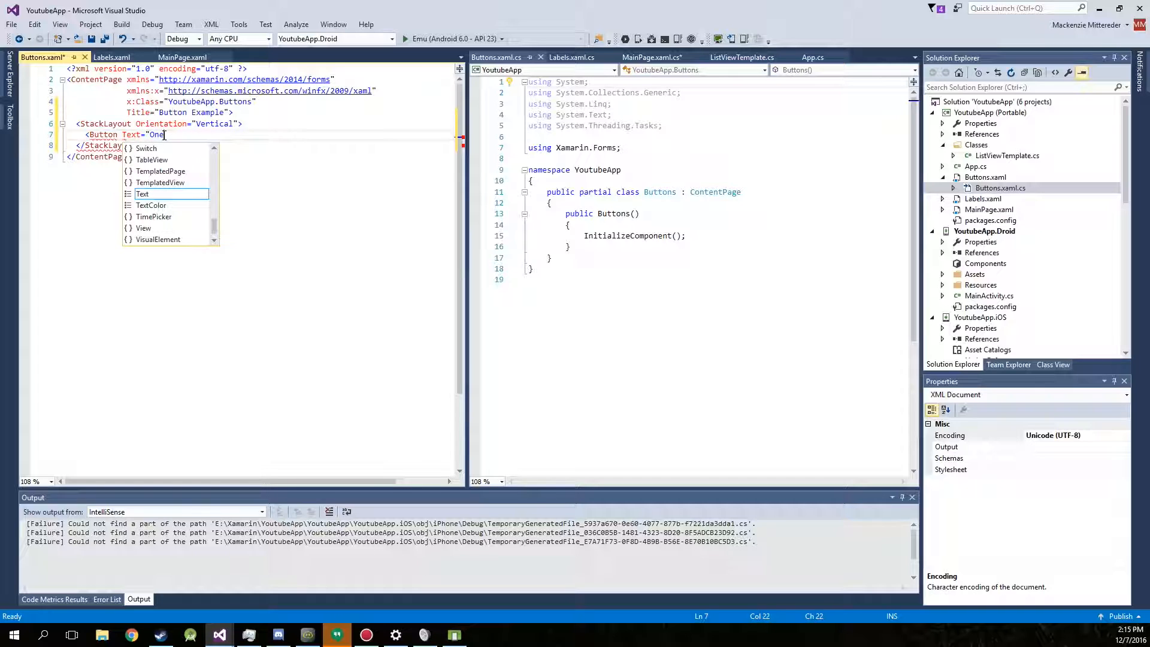
pyautogui.write('/')
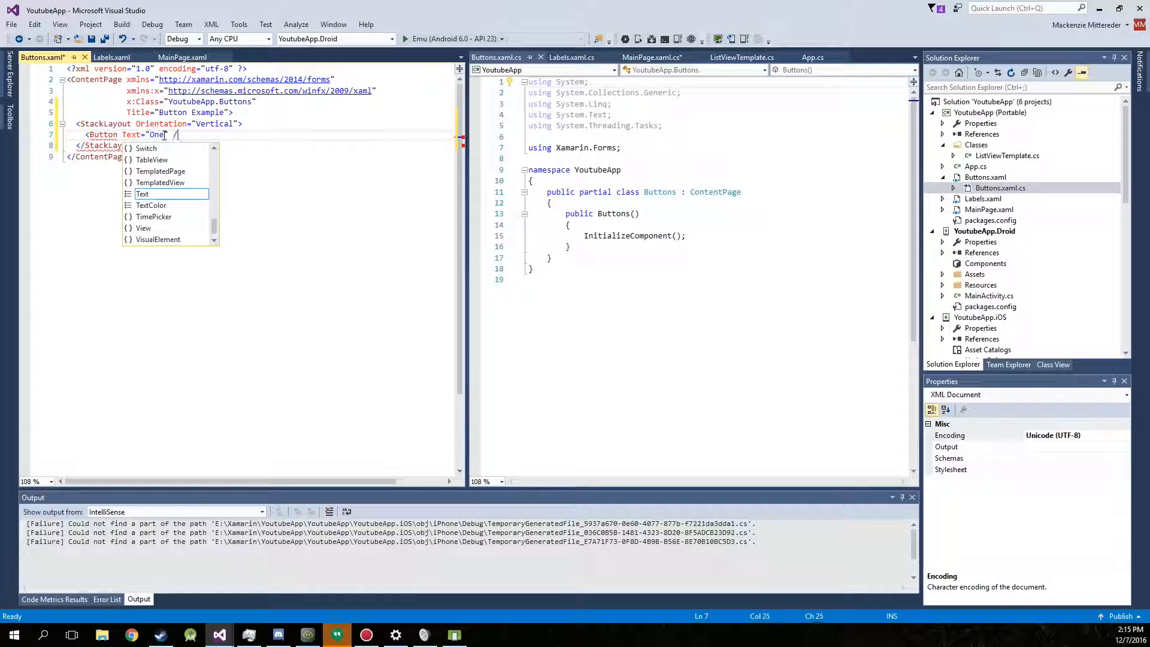
pyautogui.press('Return')
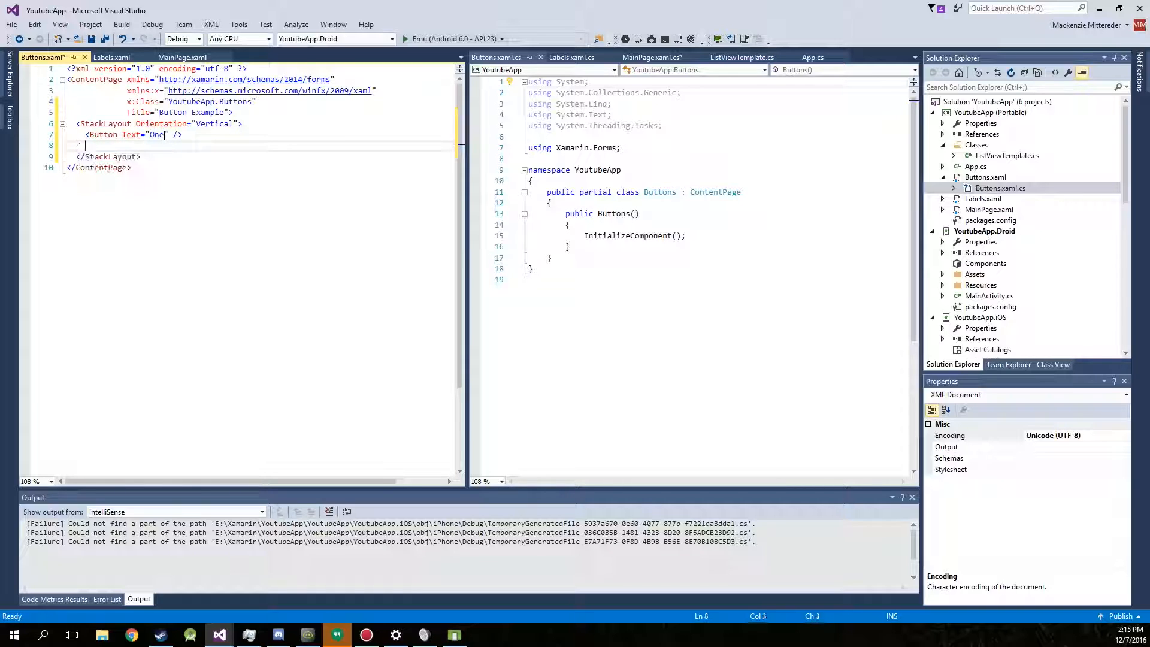
pyautogui.write('<Button')
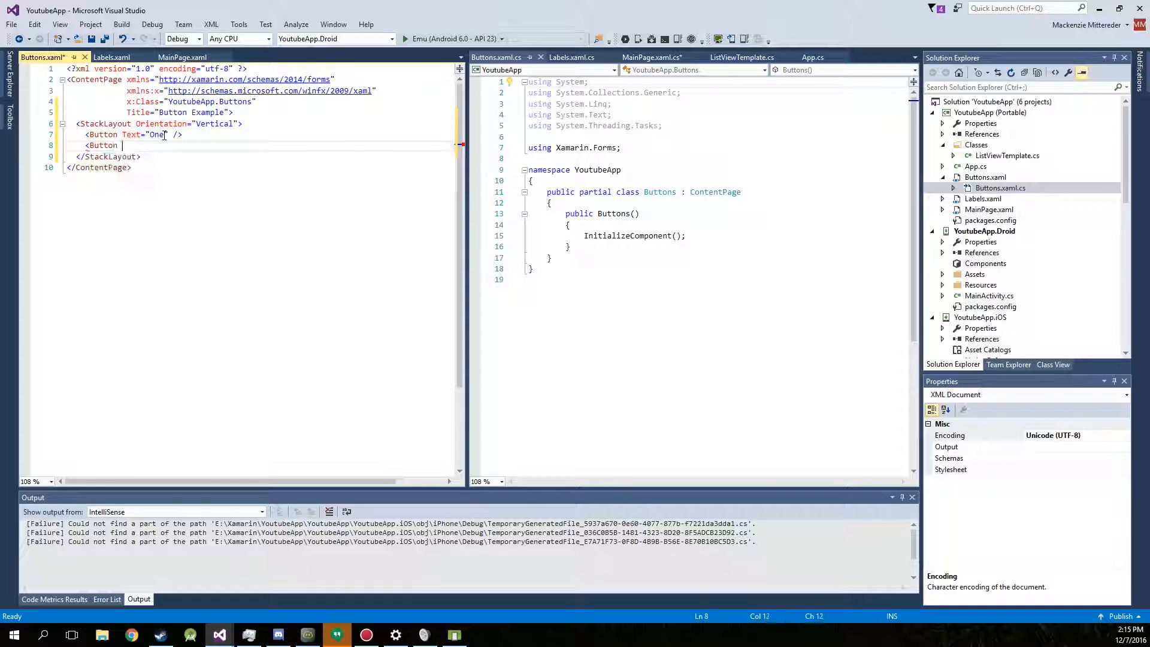
pyautogui.write('Text="Two" />')
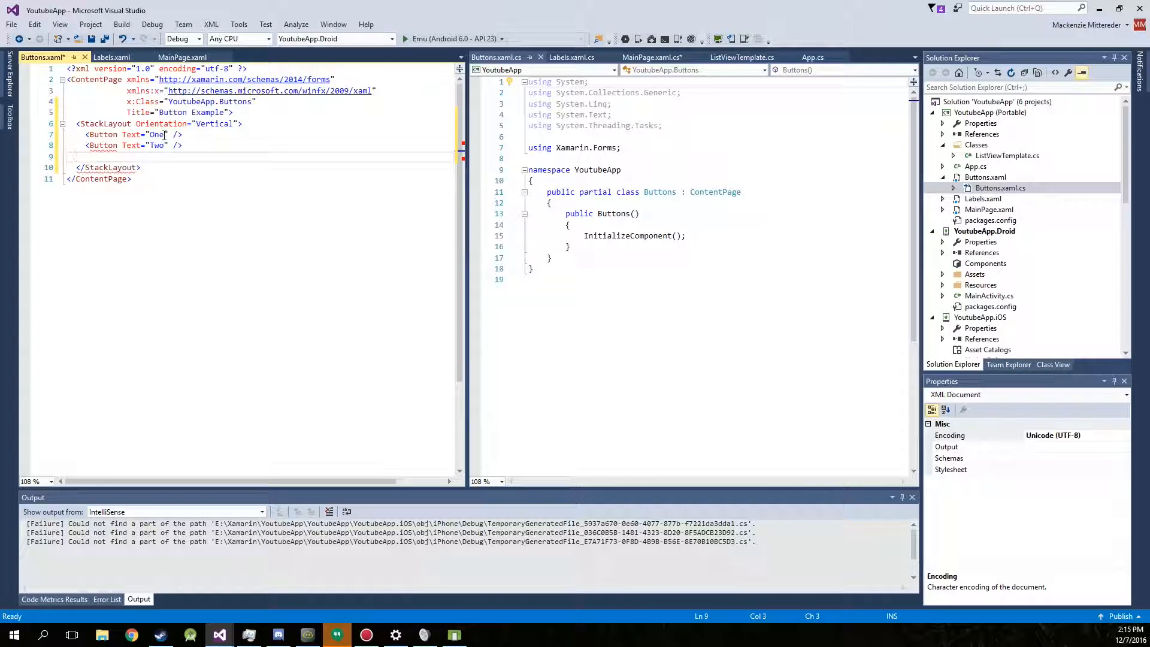
pyautogui.write('<Button')
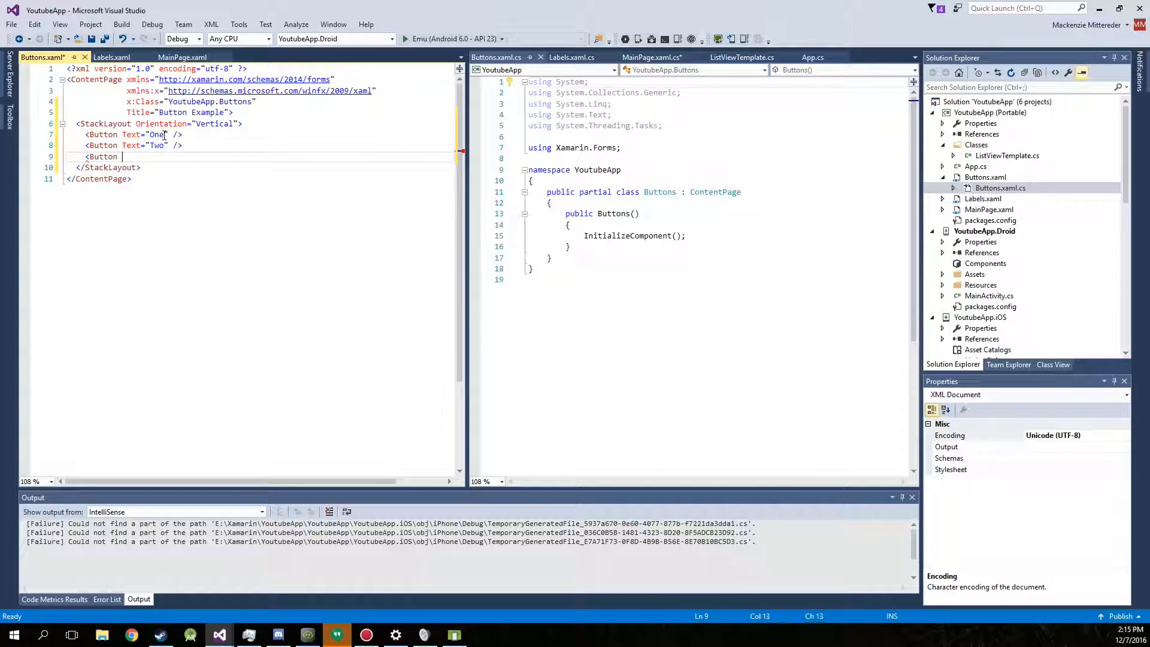
pyautogui.write('TemplatedPag')
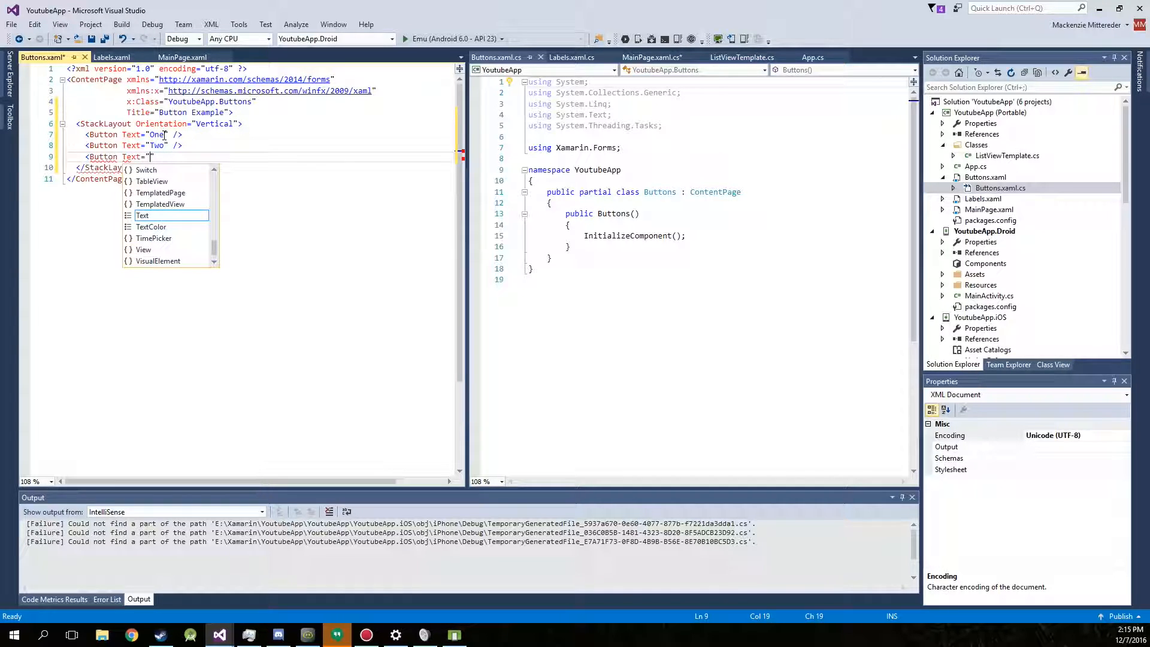
pyautogui.write('Three" />')
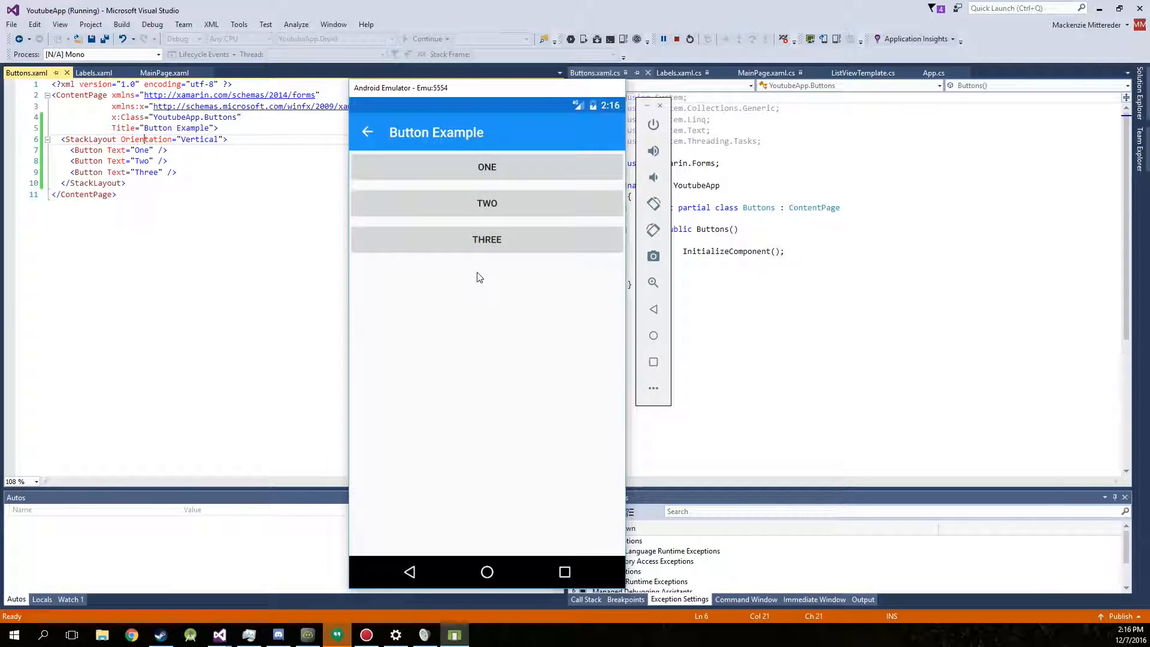
pyautogui.moveTo(371, 133)
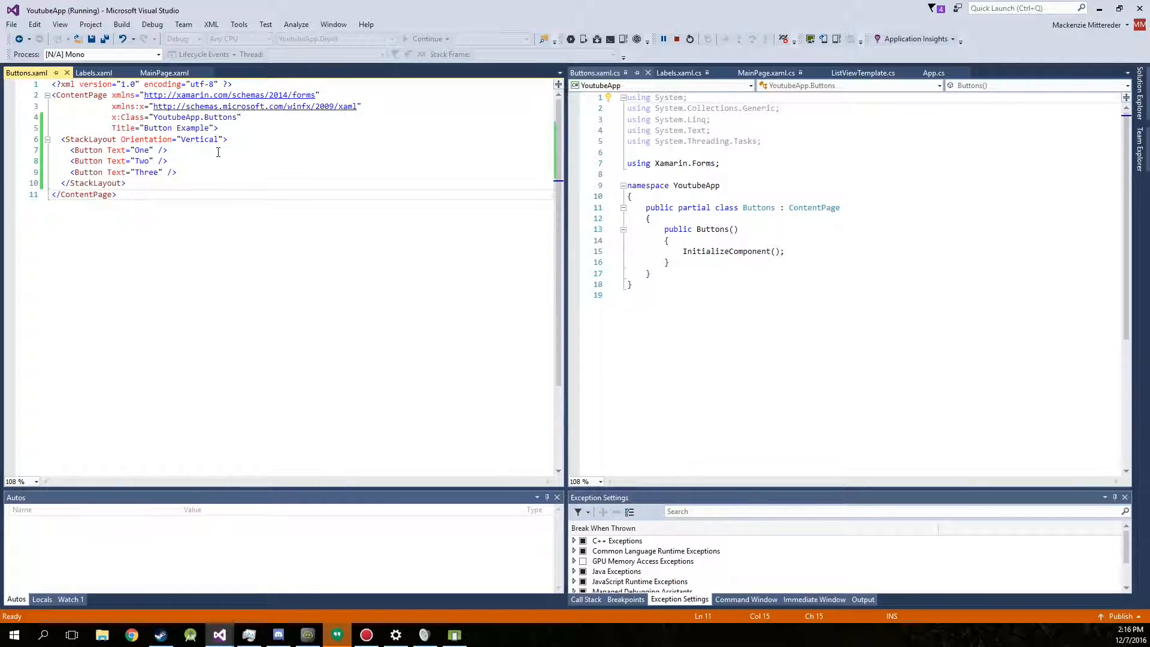
# Step: Give button One BackgroundColor="Blue" and TextColor="Red"
pyautogui.click(195, 208)
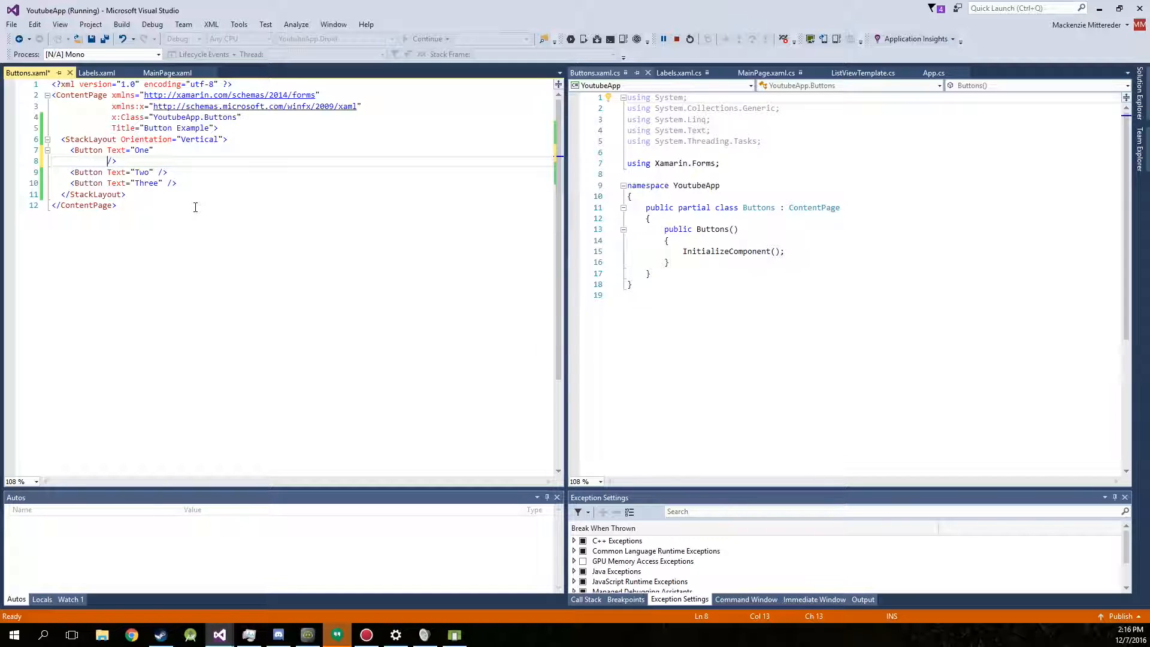
pyautogui.write('BackgroundColor="')
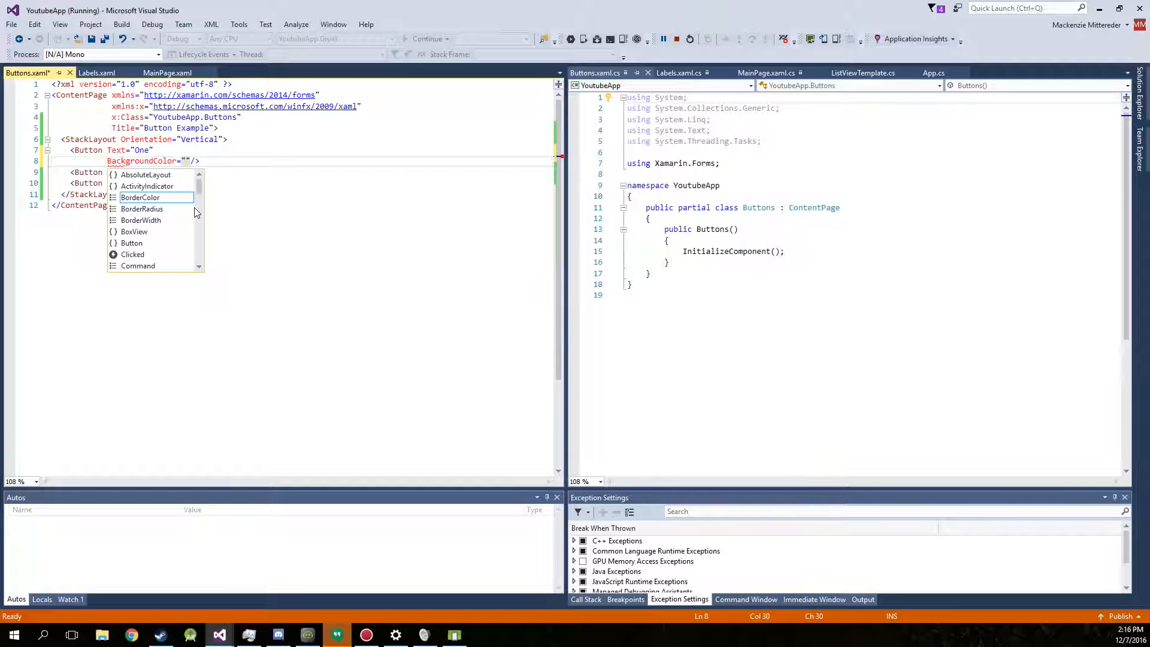
pyautogui.write('Blue')
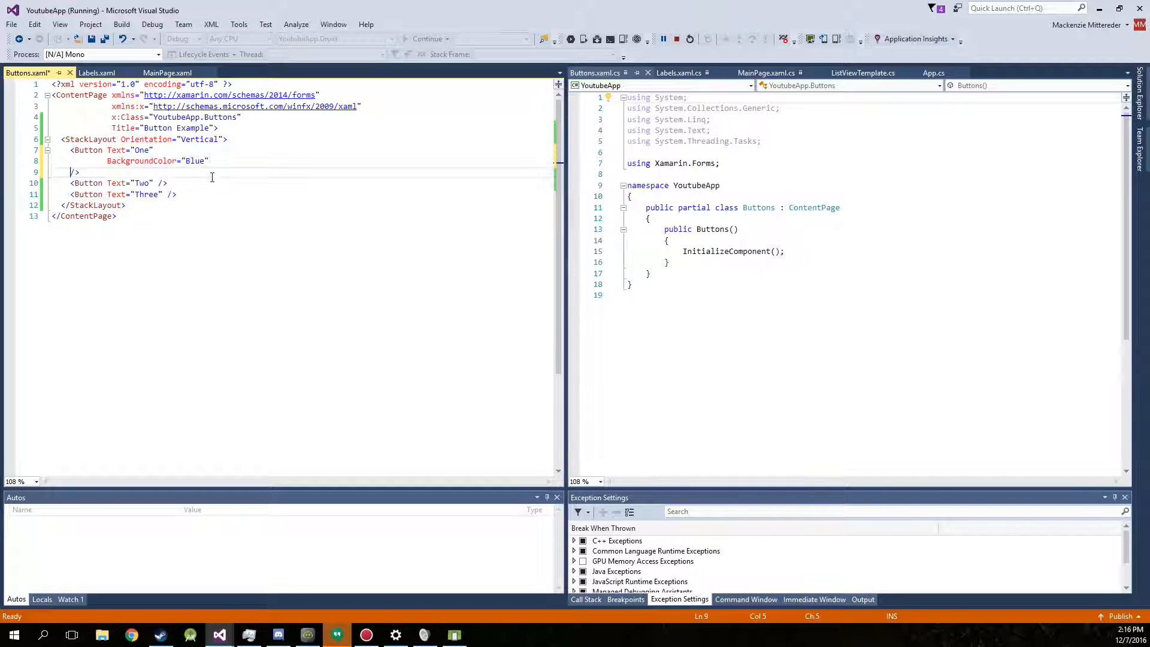
pyautogui.write('TextColor="')
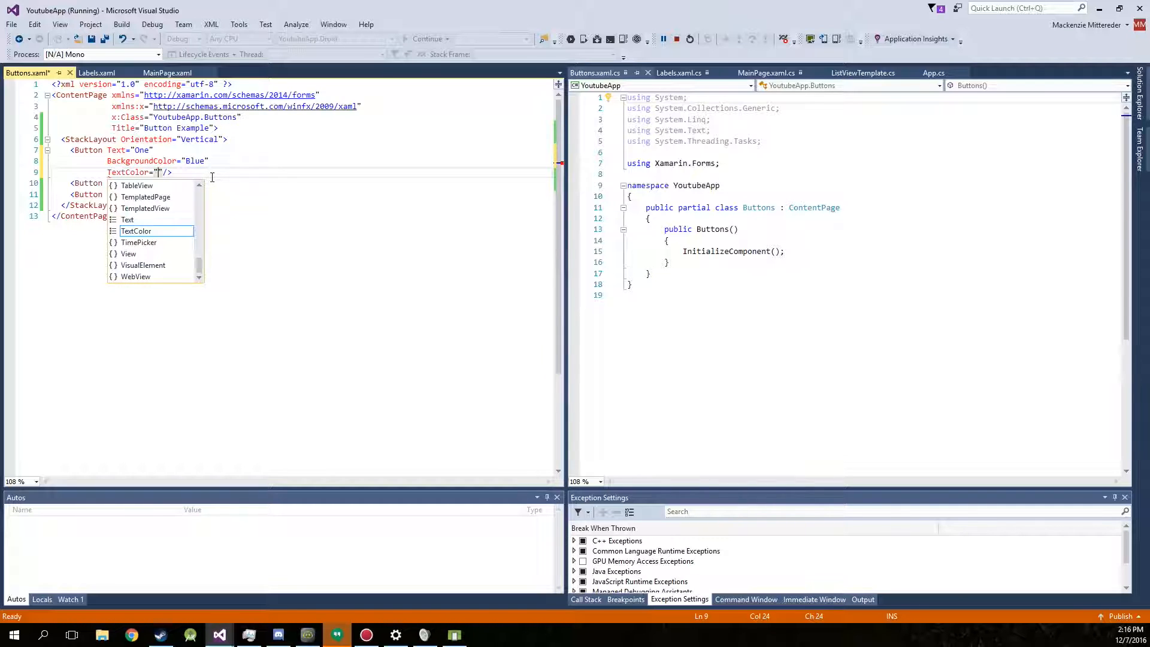
pyautogui.write('R')
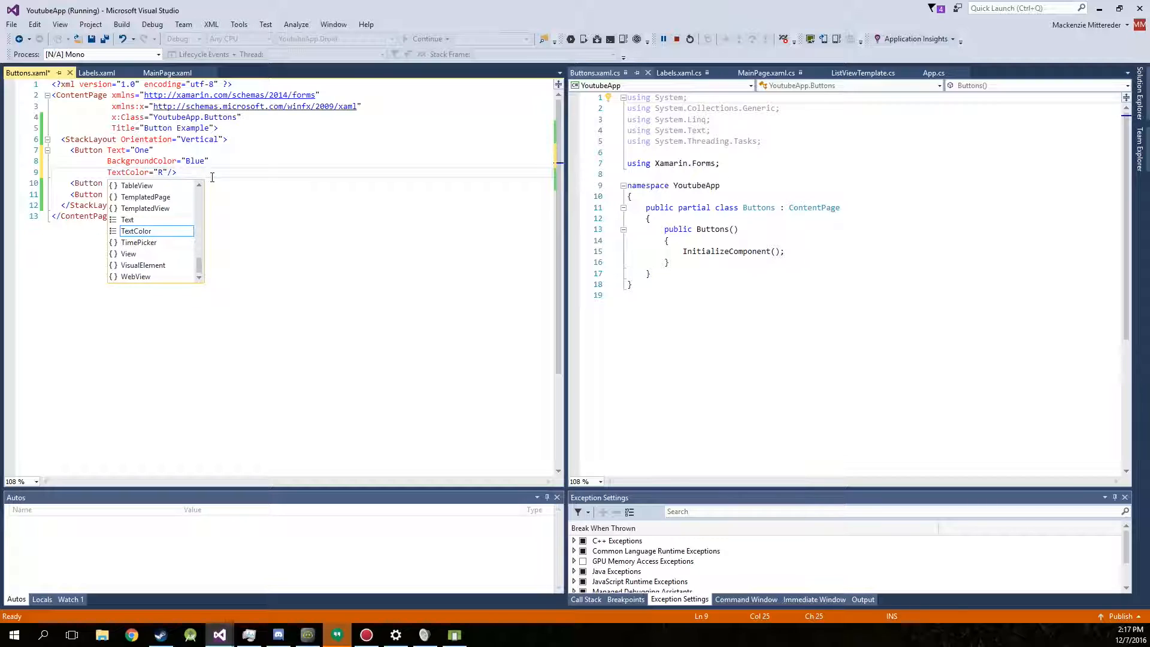
pyautogui.write('ed')
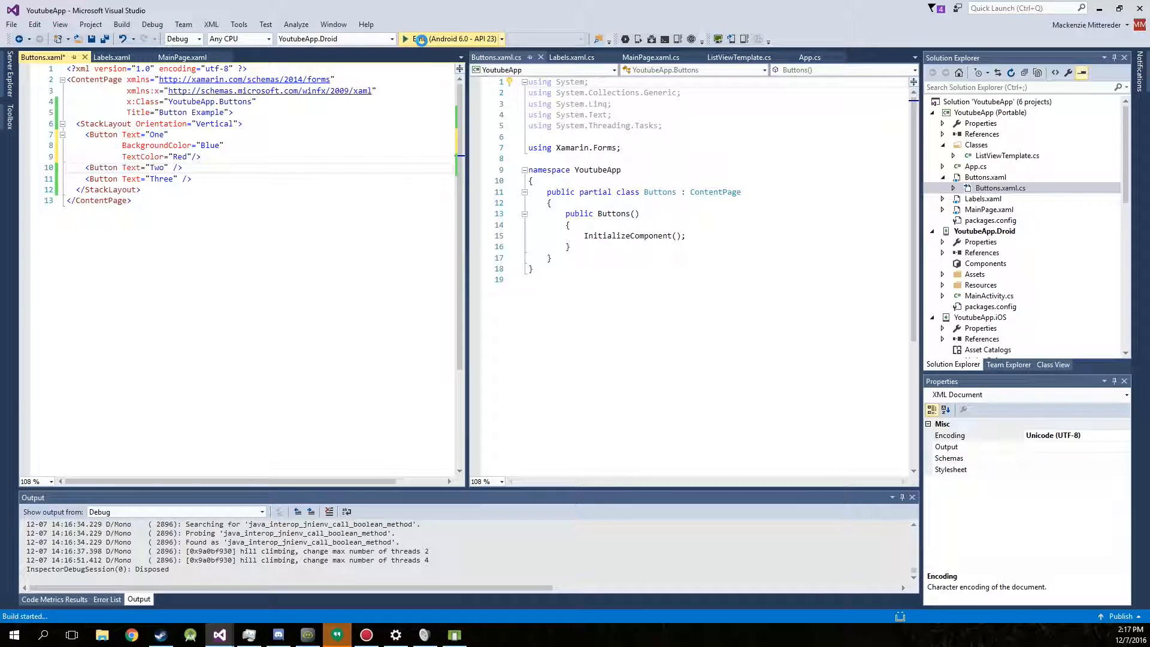
# Step: Relaunch the app on the Android 6.0 emulator and split button Two's tag open for attributes
pyautogui.click(404, 39)
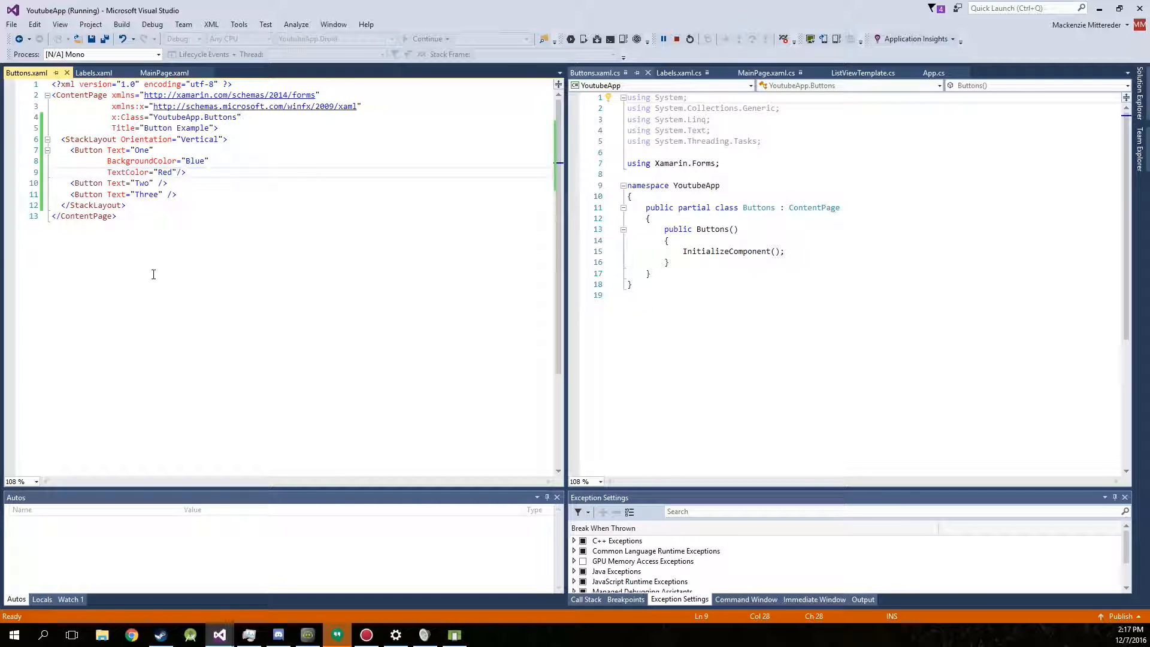
pyautogui.click(161, 183)
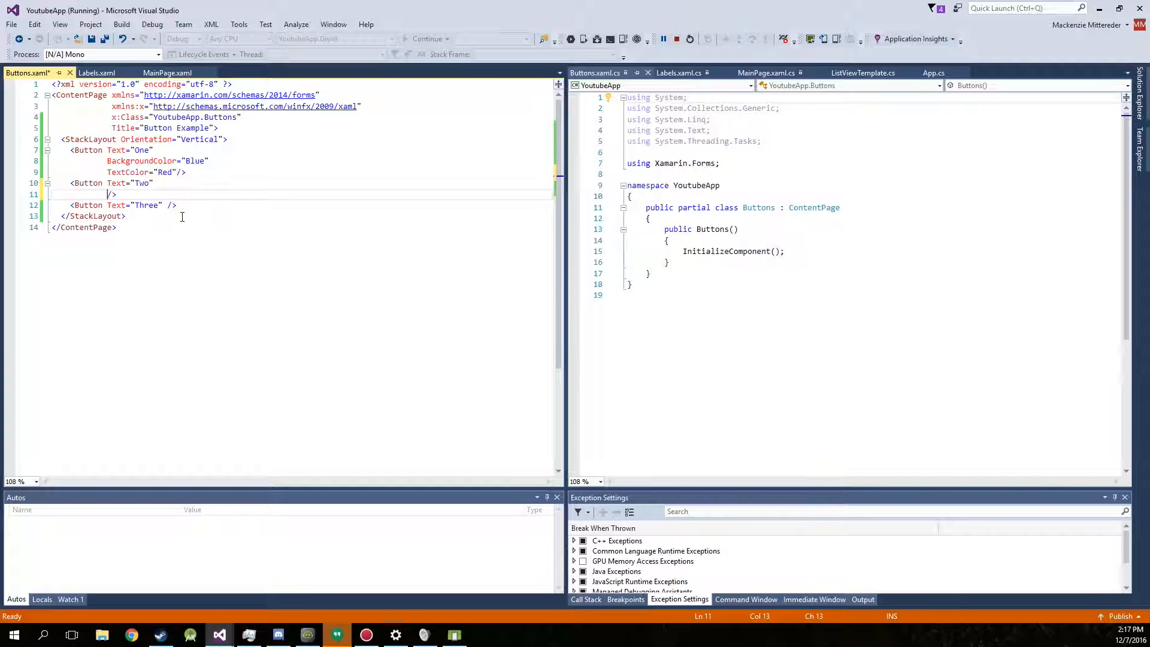
# Step: Give button Two HorizontalOptions="Center" and VerticalOptions="Center", then stop debugging to rebuild
pyautogui.write('HorizontalOptions="')
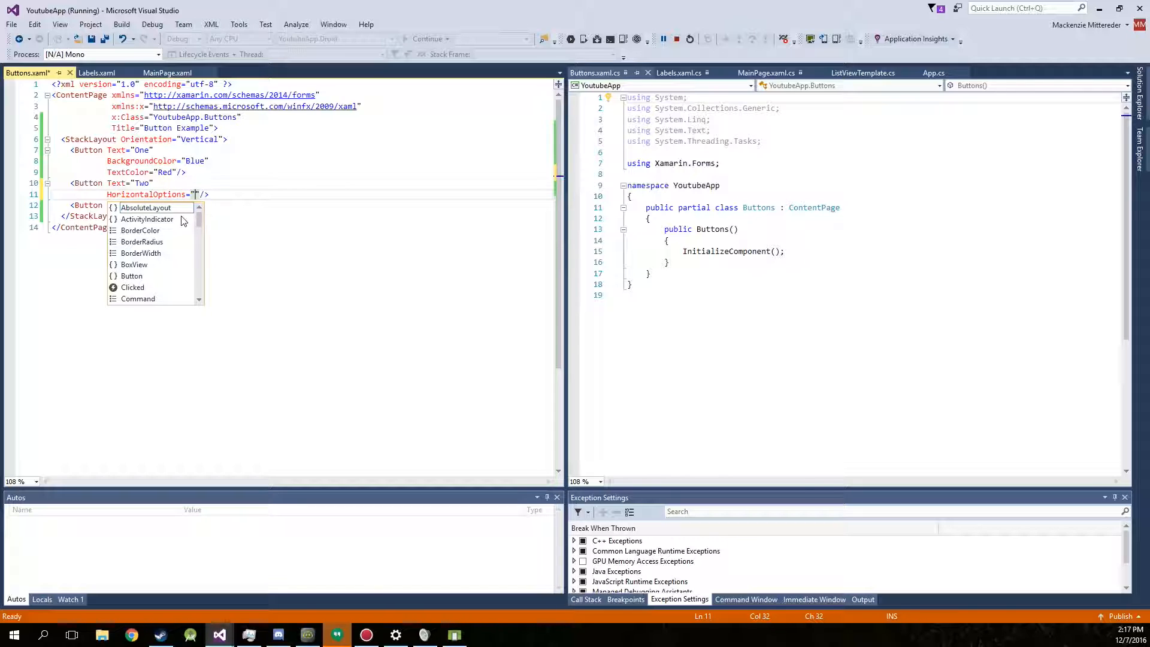
pyautogui.write('Center')
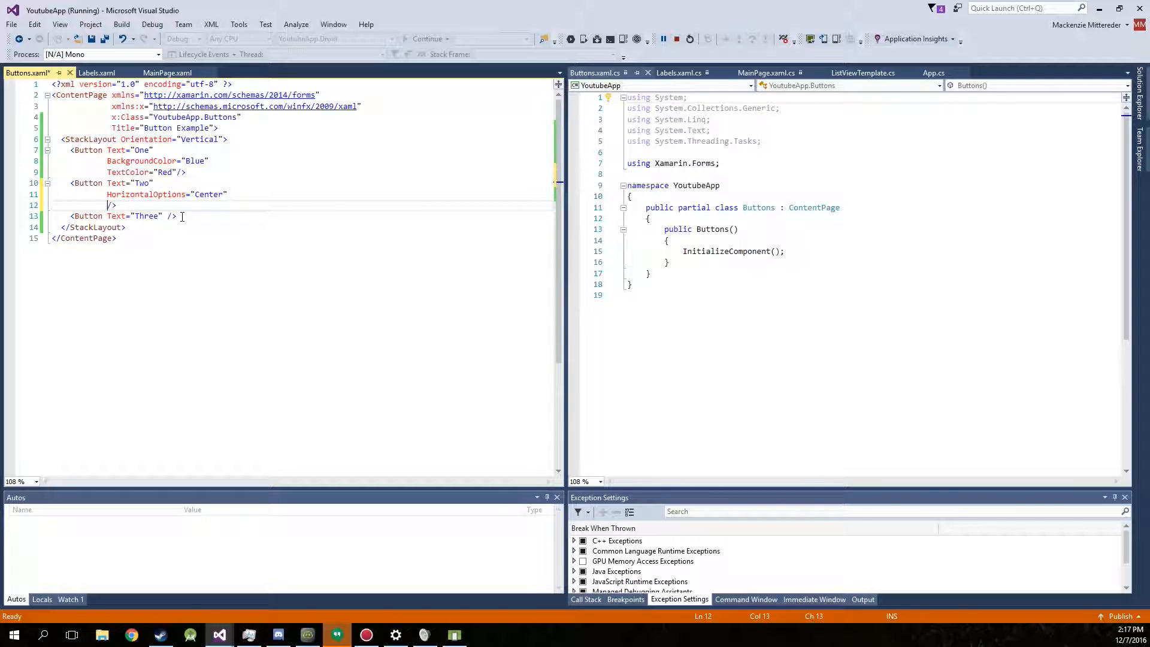
pyautogui.write('Vert')
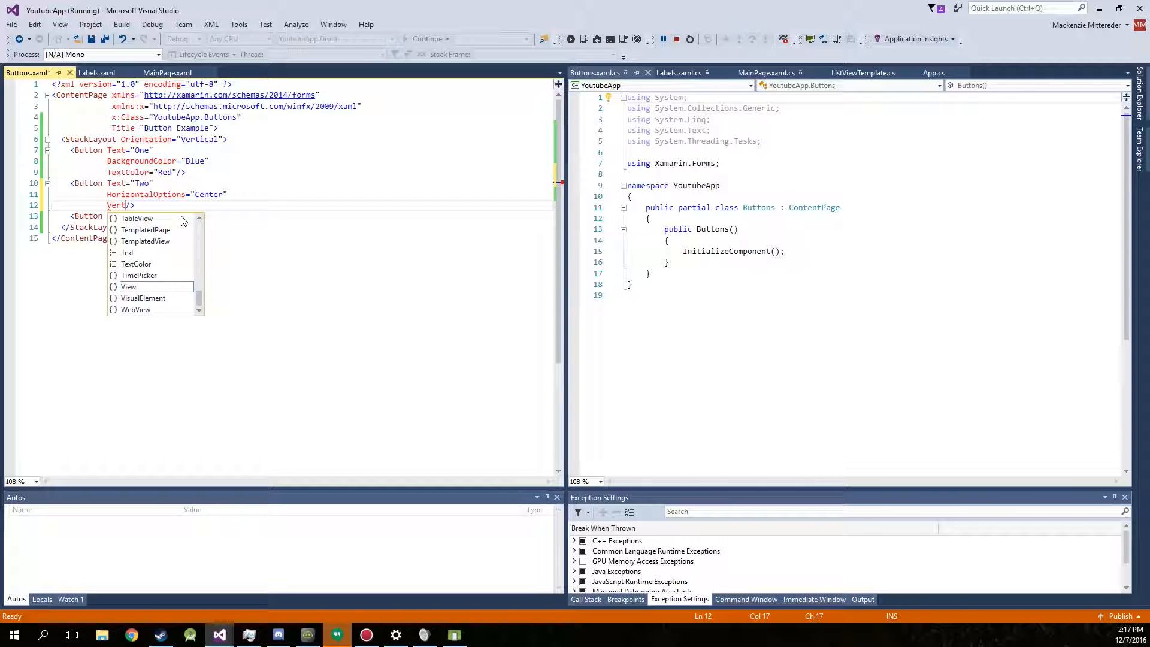
pyautogui.write('icalOptions="Cen')
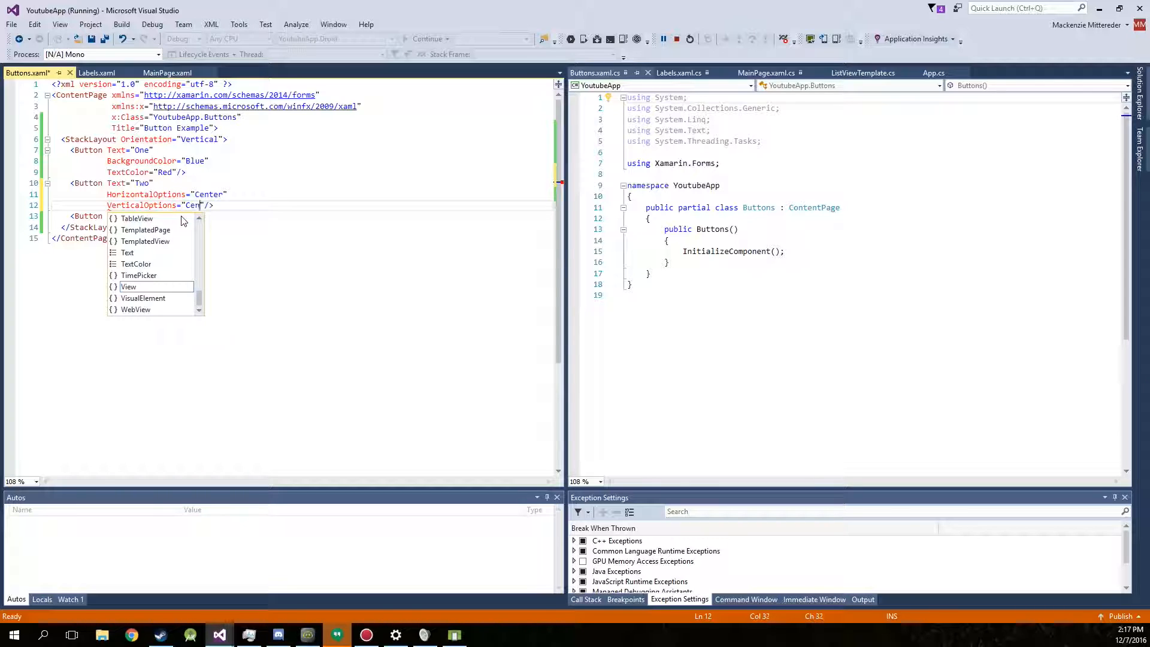
pyautogui.write('ter')
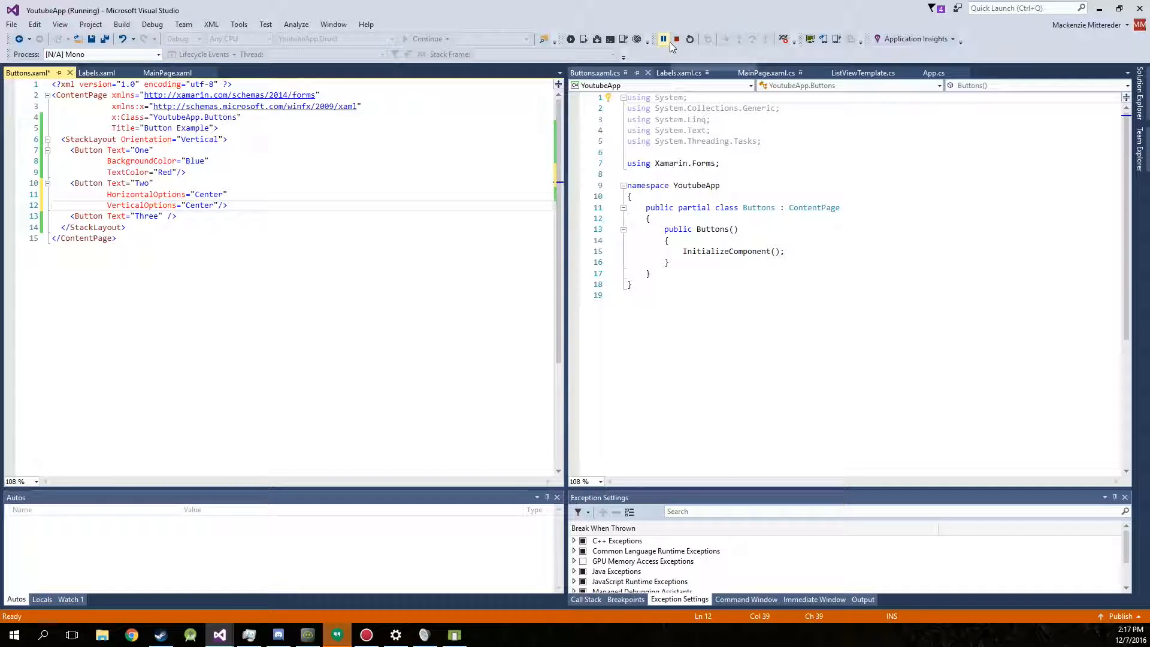
pyautogui.click(675, 38)
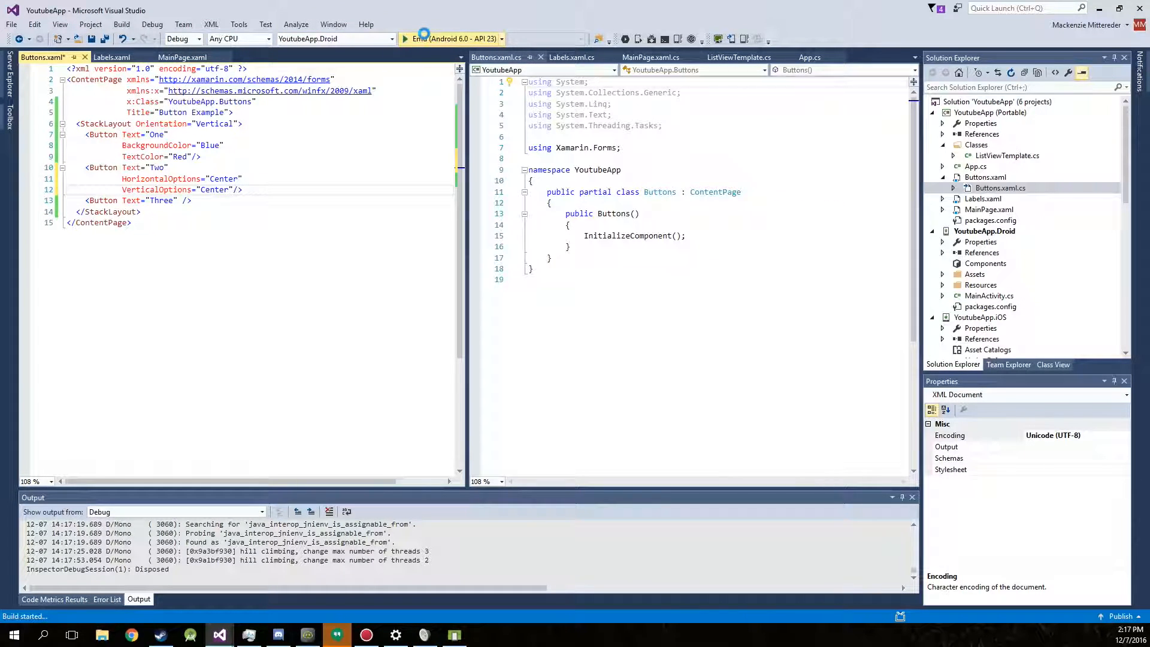
# Step: Launch the app on the Android 6.0 emulator to show button Two centered
pyautogui.click(404, 39)
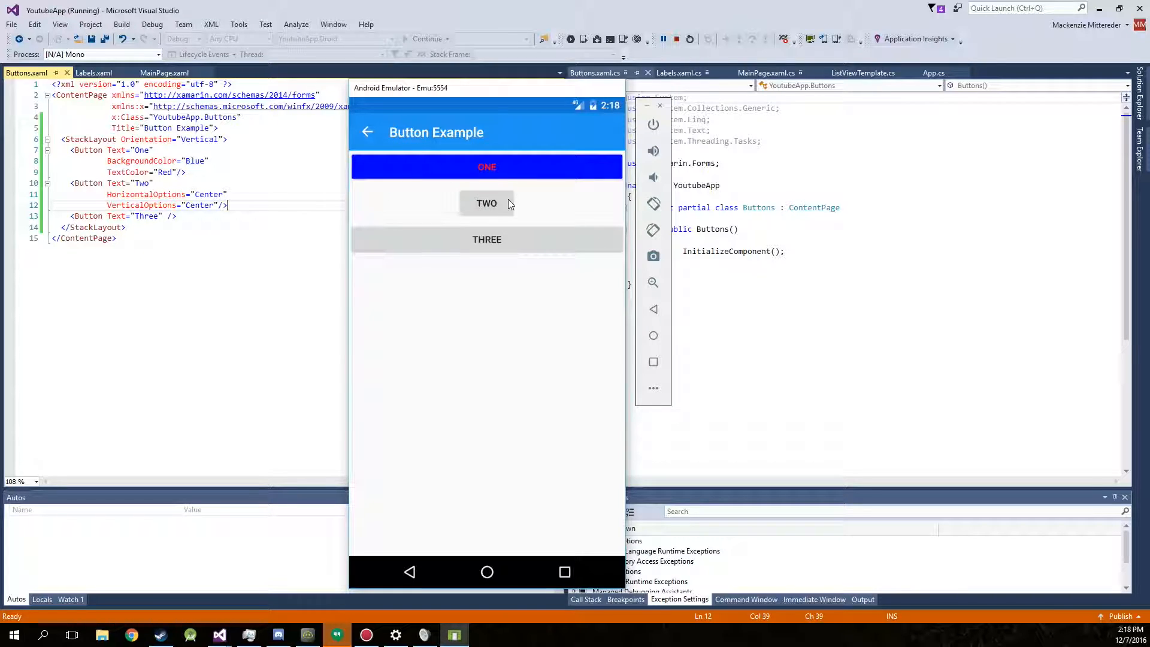
pyautogui.moveTo(490, 208)
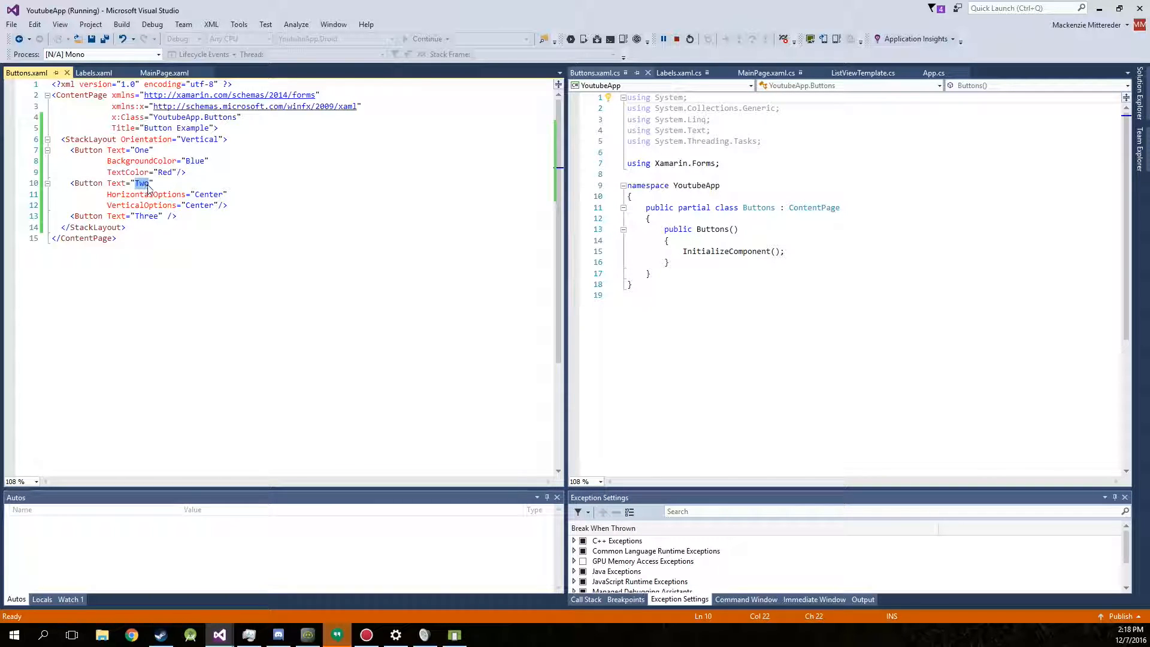
# Step: Change the button texts to Colorful, Centered and Wacky
pyautogui.write('Centerede')
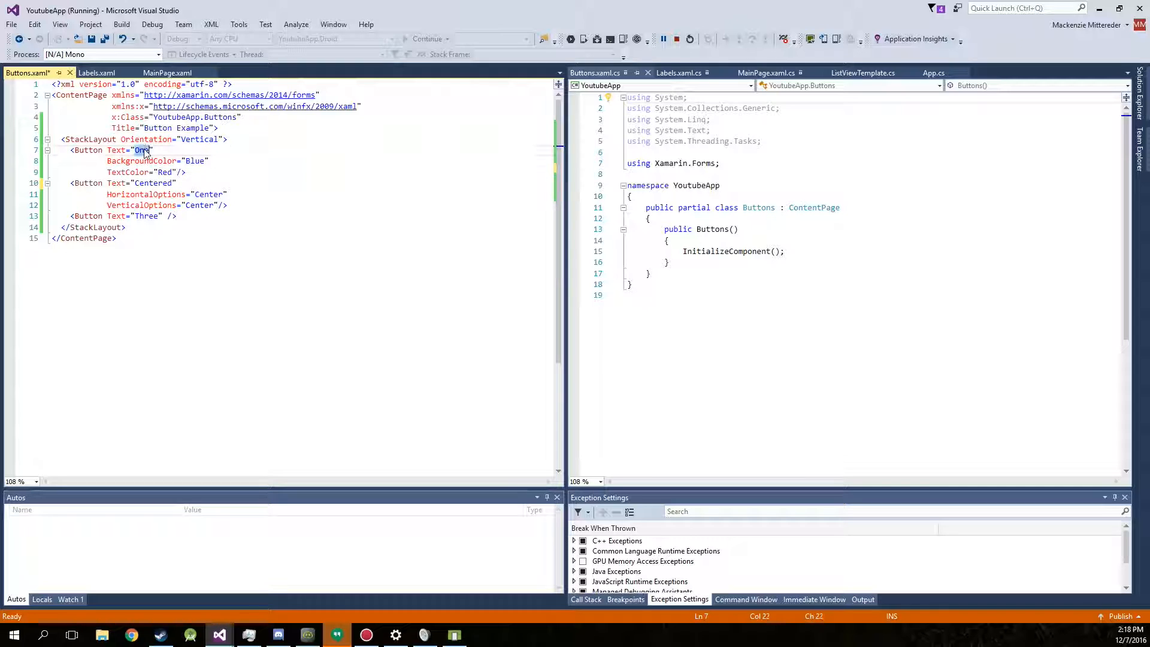
pyautogui.write('Colorful')
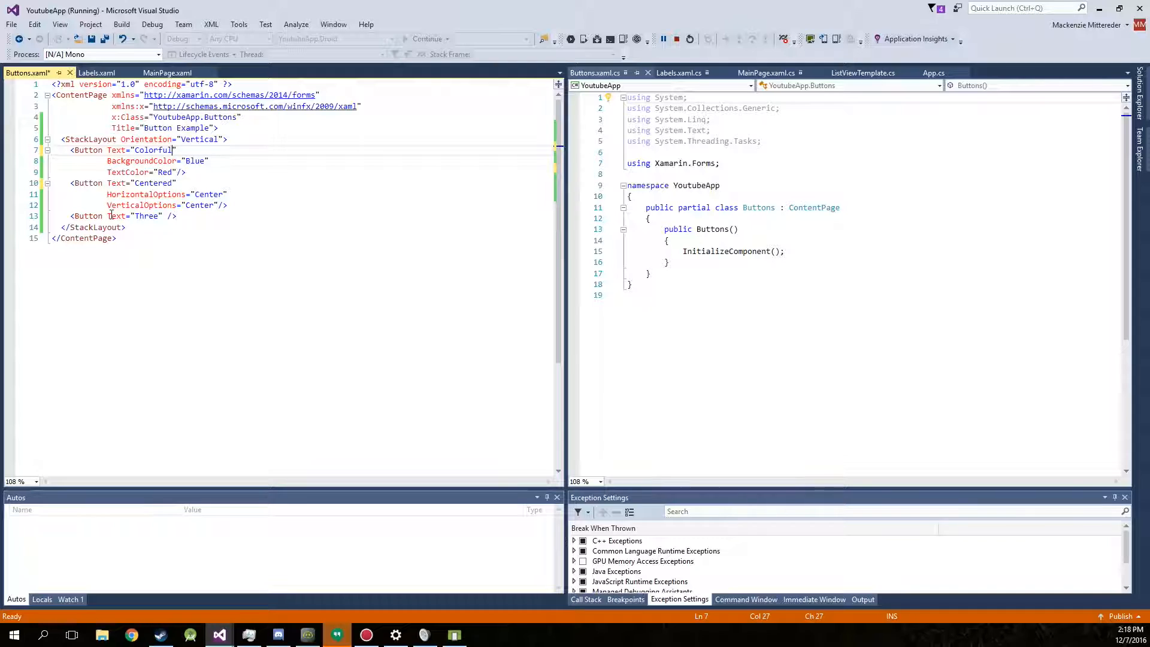
pyautogui.click(150, 216)
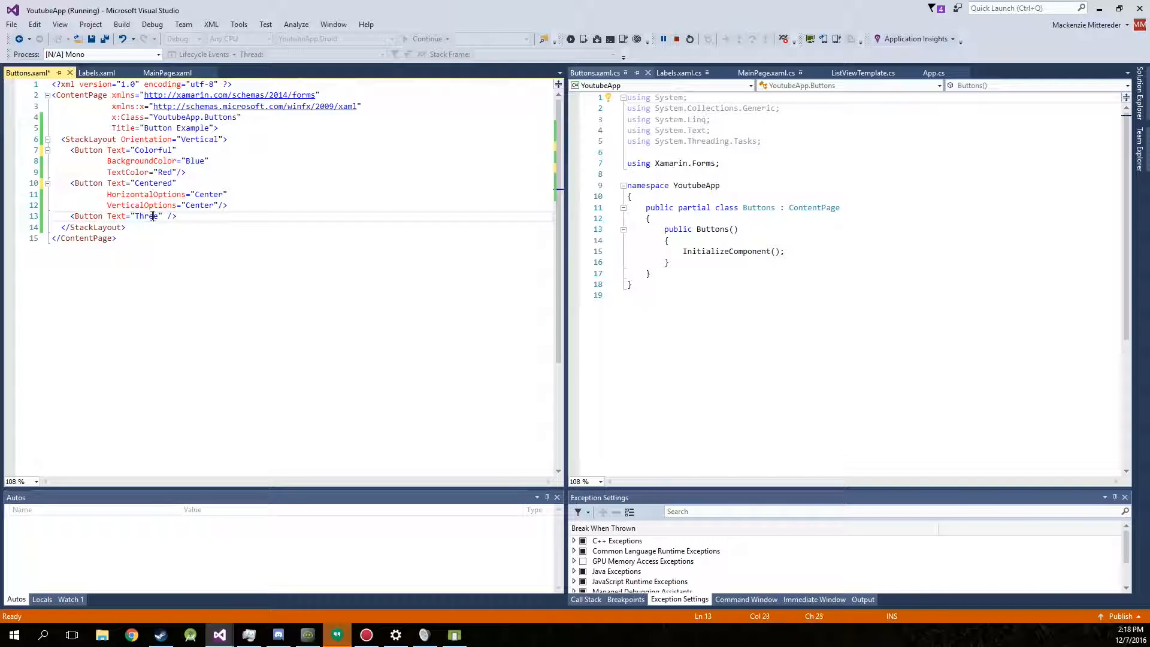
pyautogui.doubleClick(145, 216)
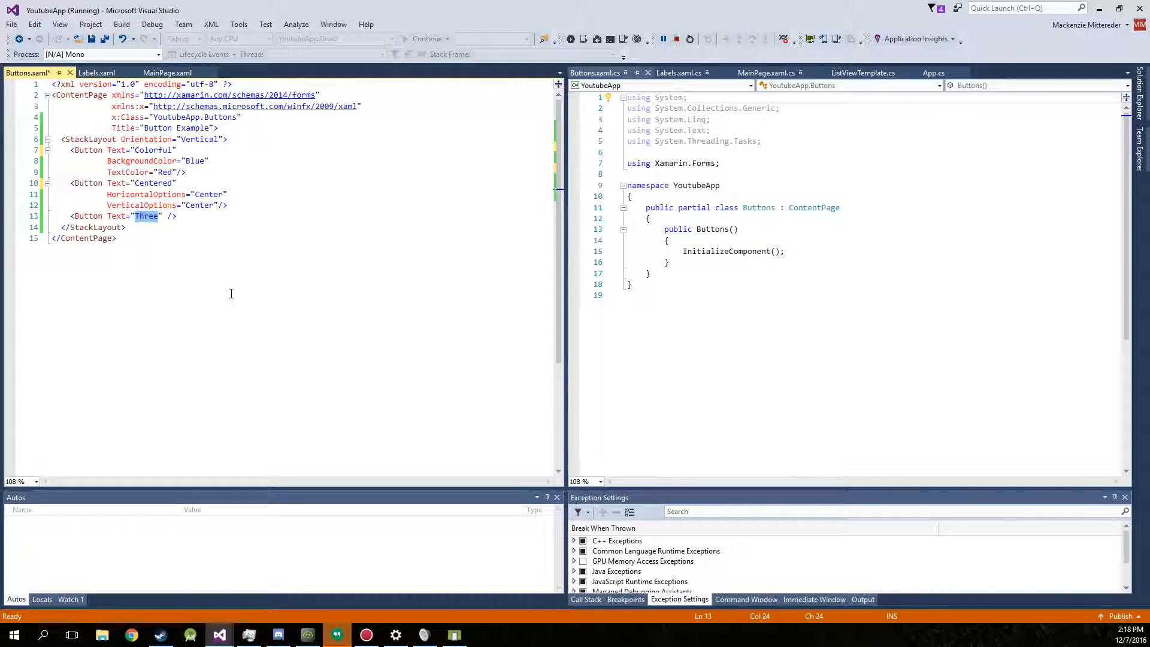
pyautogui.write('Wacky')
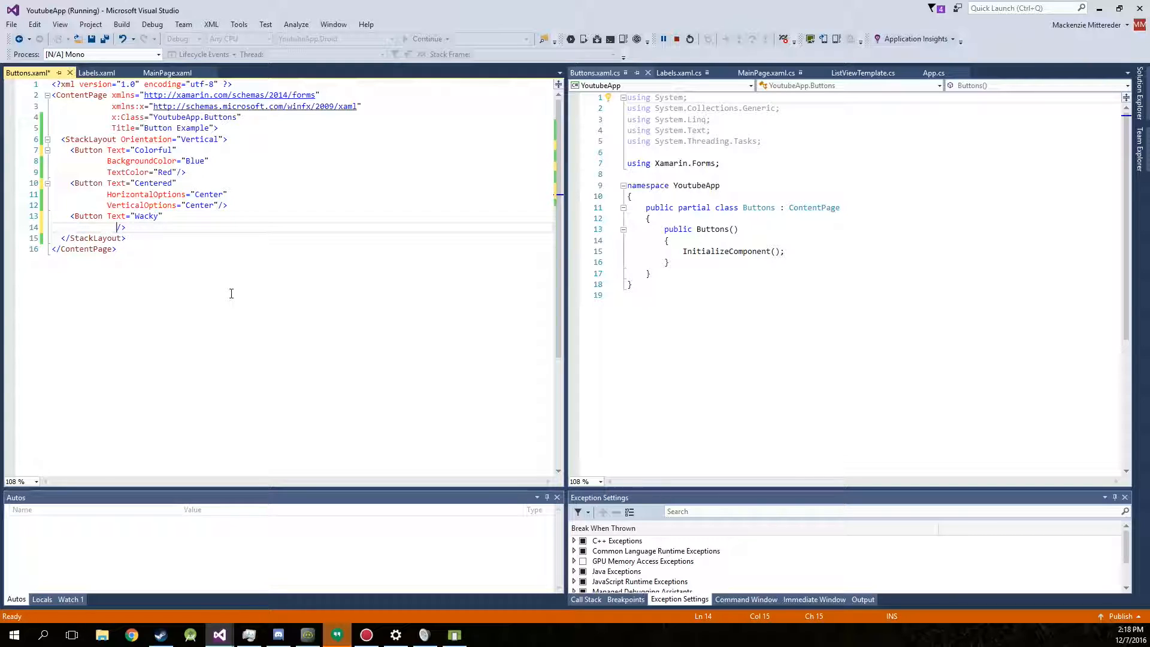
# Step: Add Rotation="270" and BorderWidth="20" to the Wacky button, then view Button Examples in the app
pyautogui.write('Rotation="')
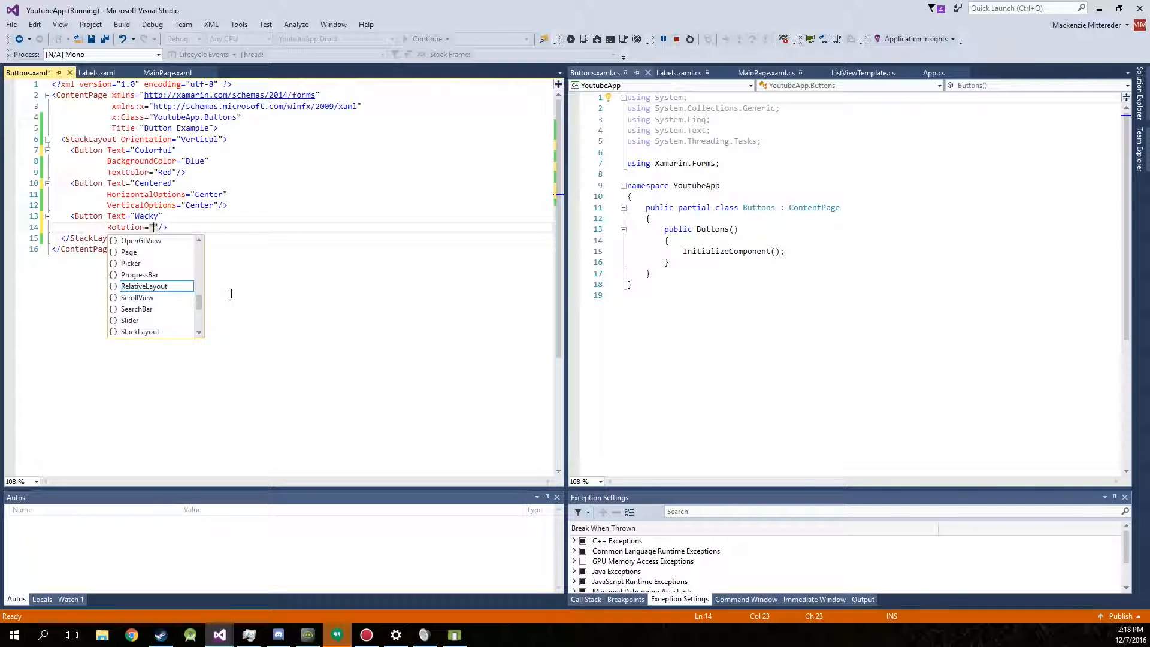
pyautogui.write('270')
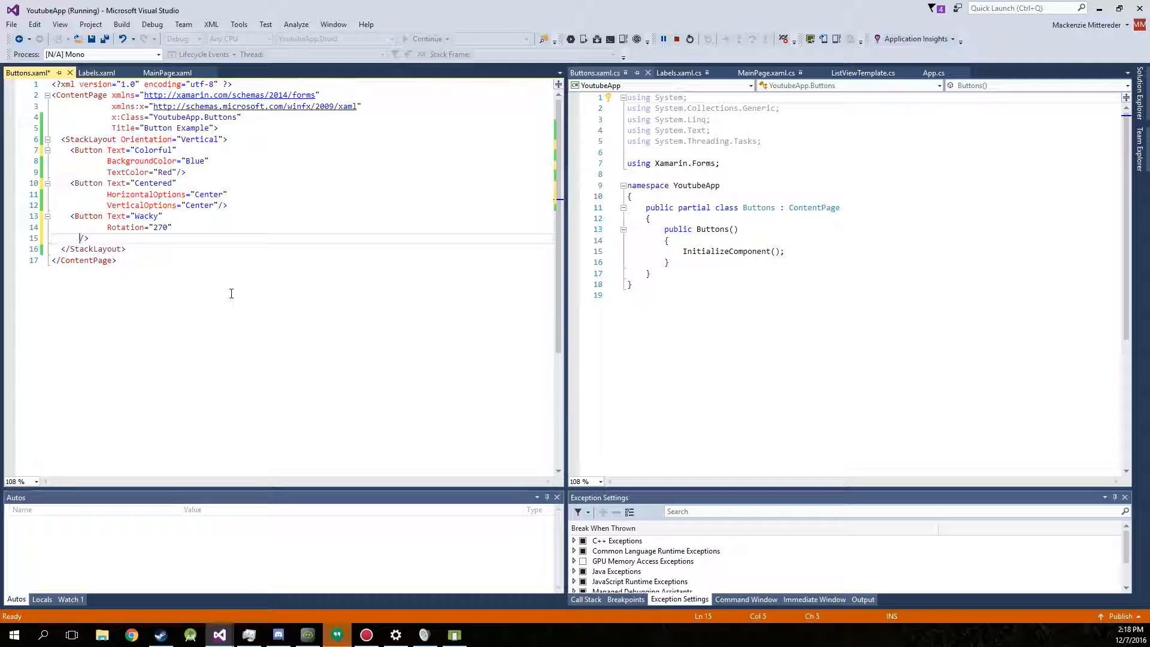
pyautogui.write('BorderWidth="')
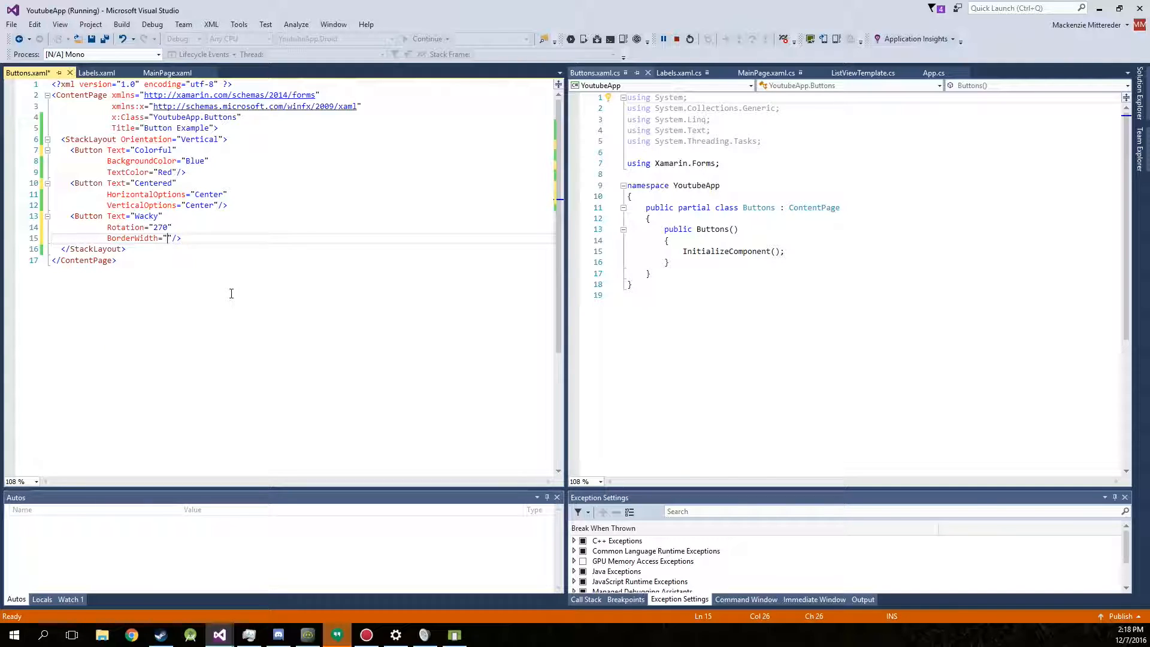
pyautogui.write('20')
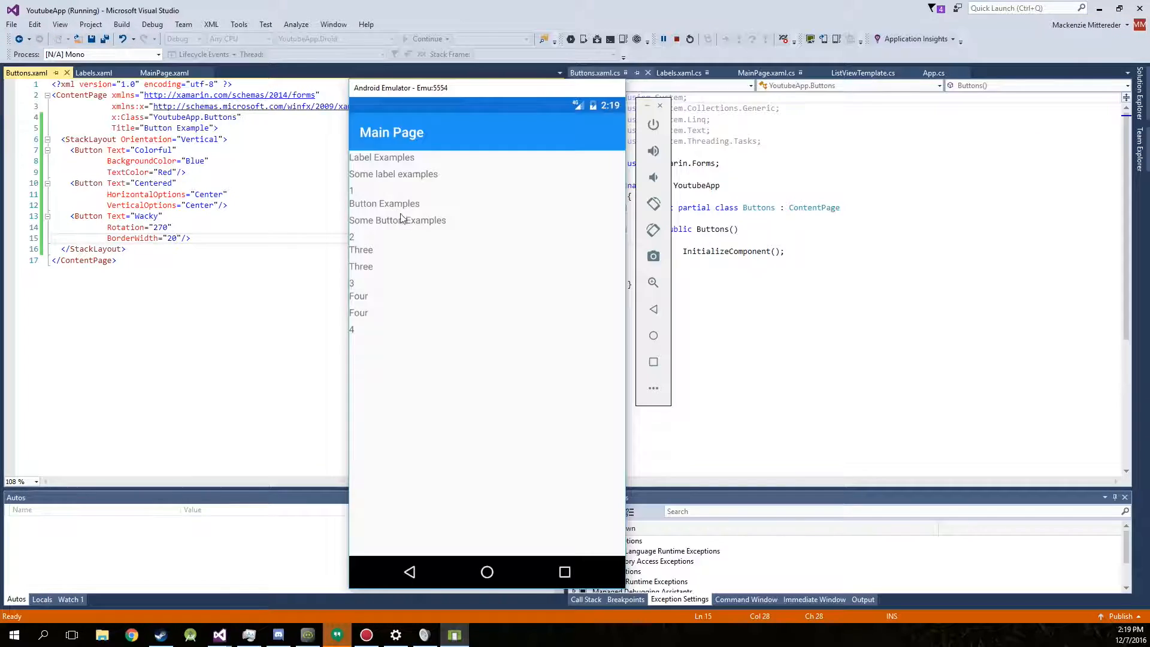
pyautogui.click(384, 203)
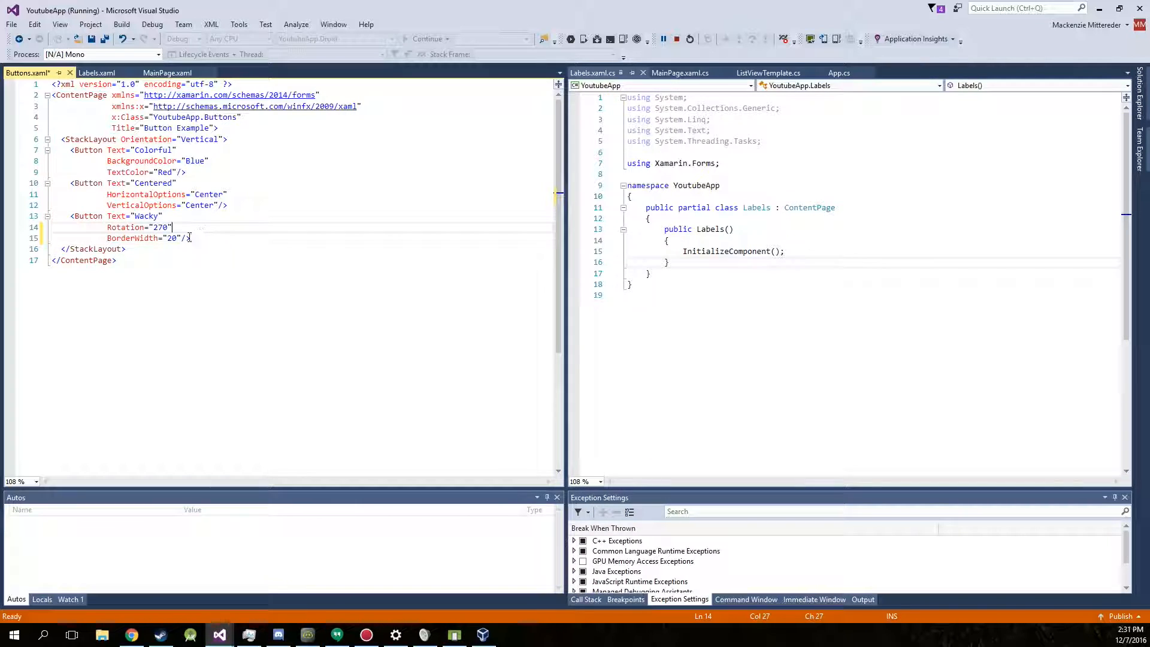
# Step: Replace the Wacky button's rotation 270 with 20 so it shows tilted in the emulator
pyautogui.doubleClick(160, 227)
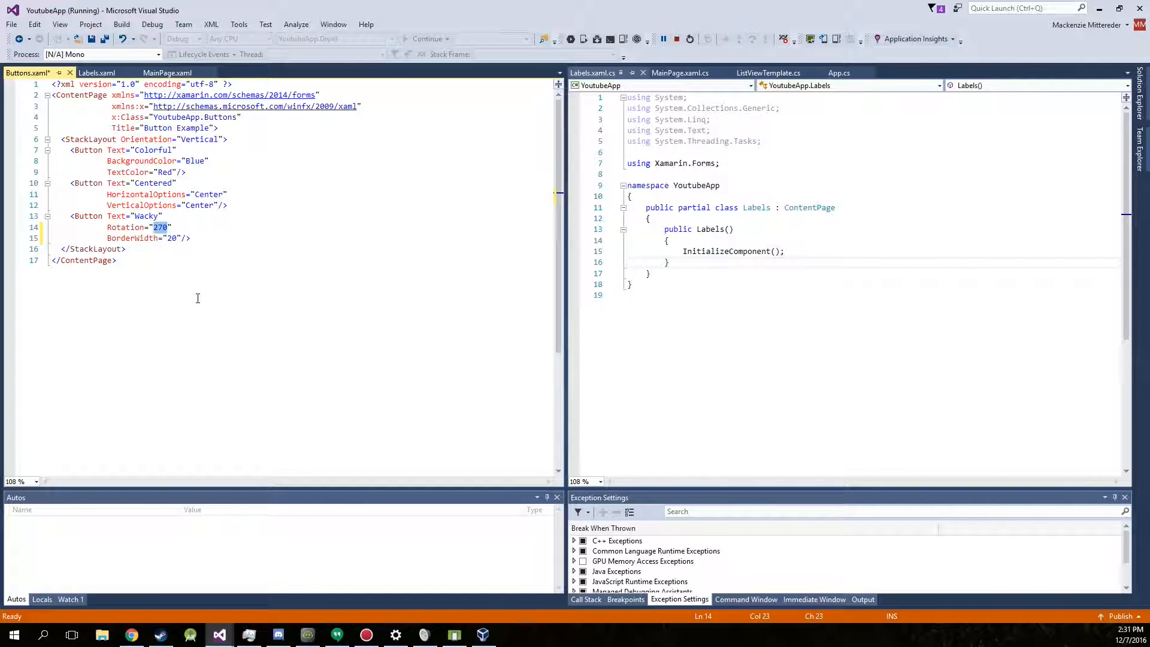
pyautogui.write('20')
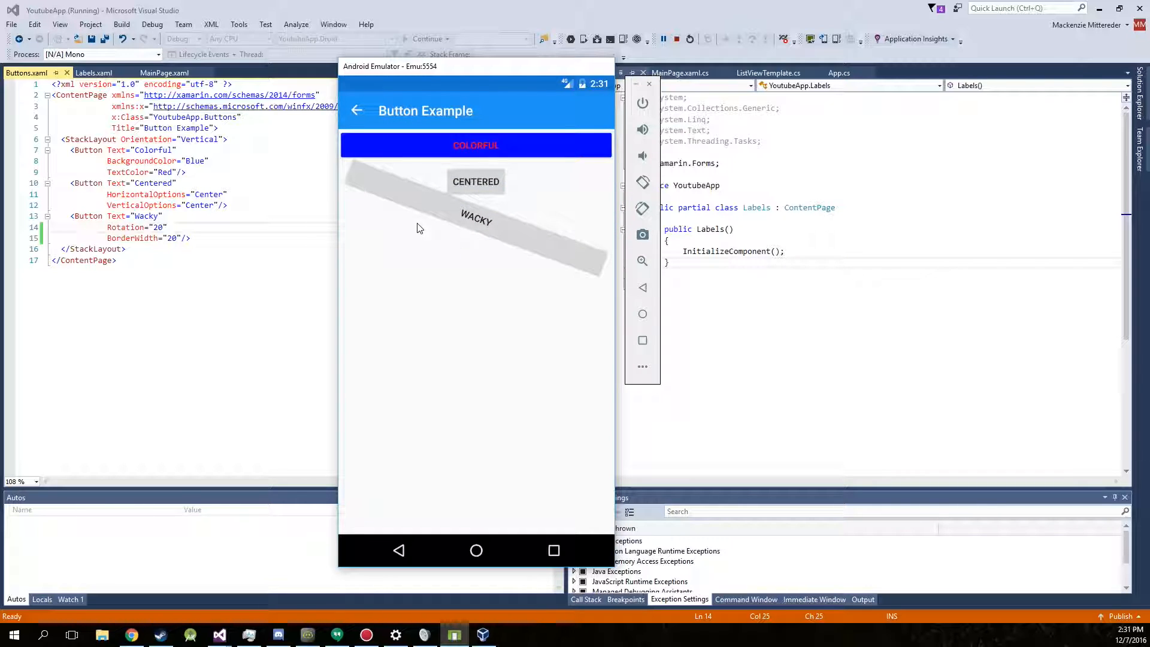
pyautogui.moveTo(455, 213)
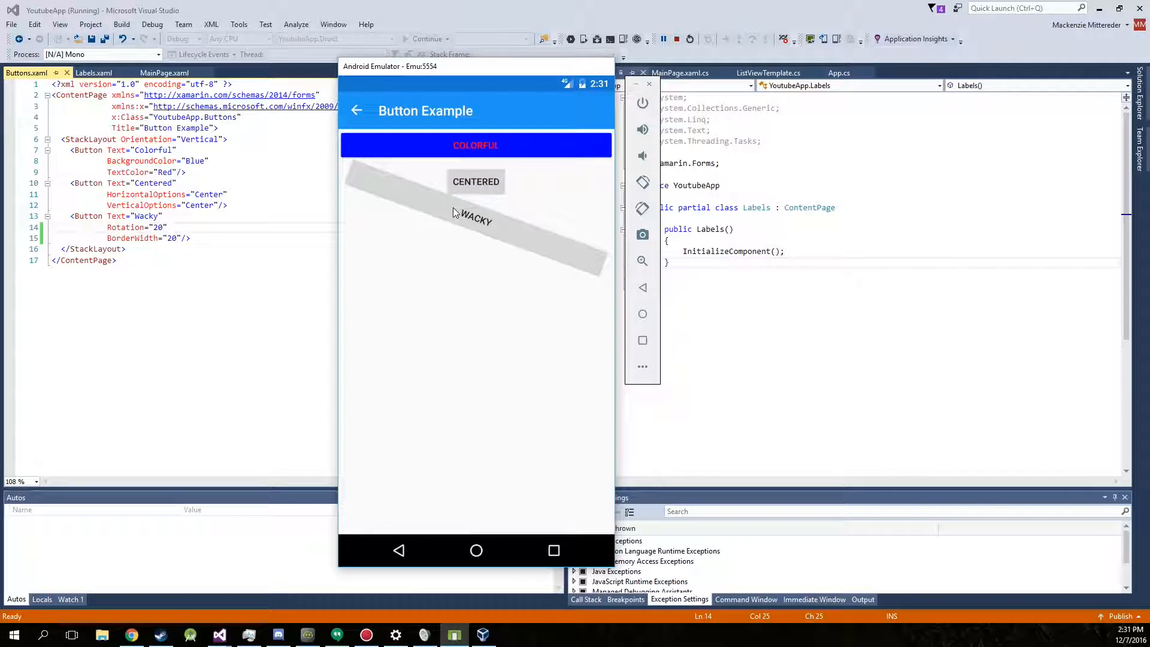